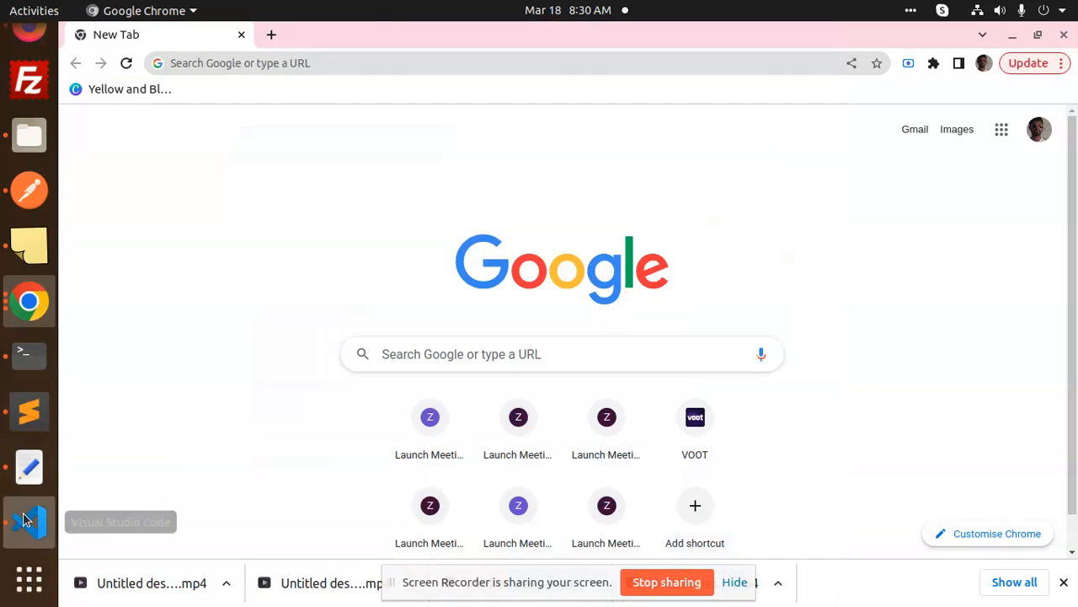
Switch from Chrome to Visual Studio Code, showing the NestJS project's AWS S3 upload service.
left_click(28, 521)
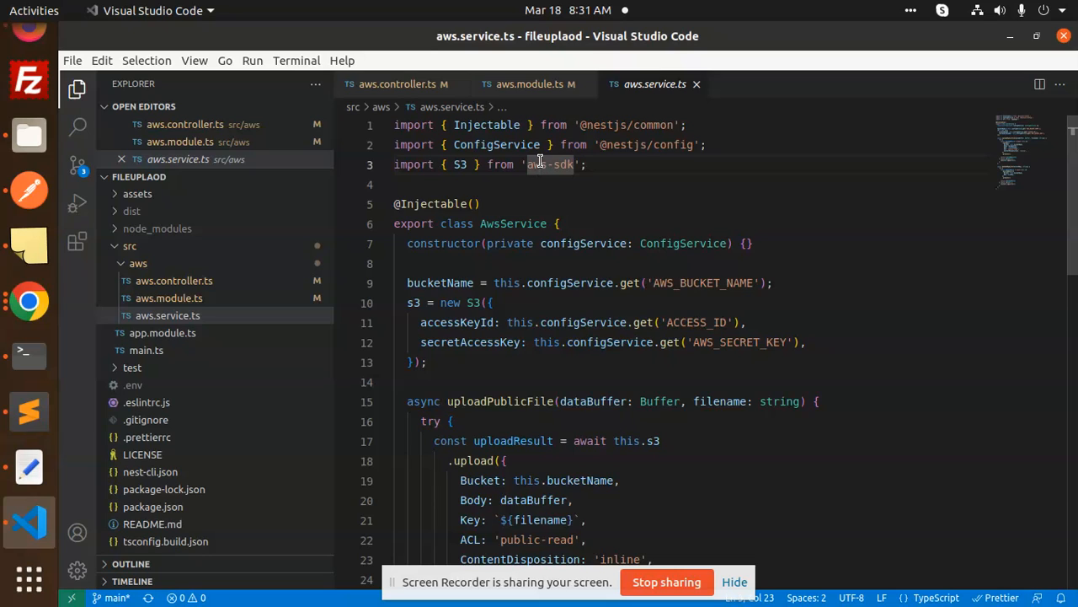
mouse_move(345, 294)
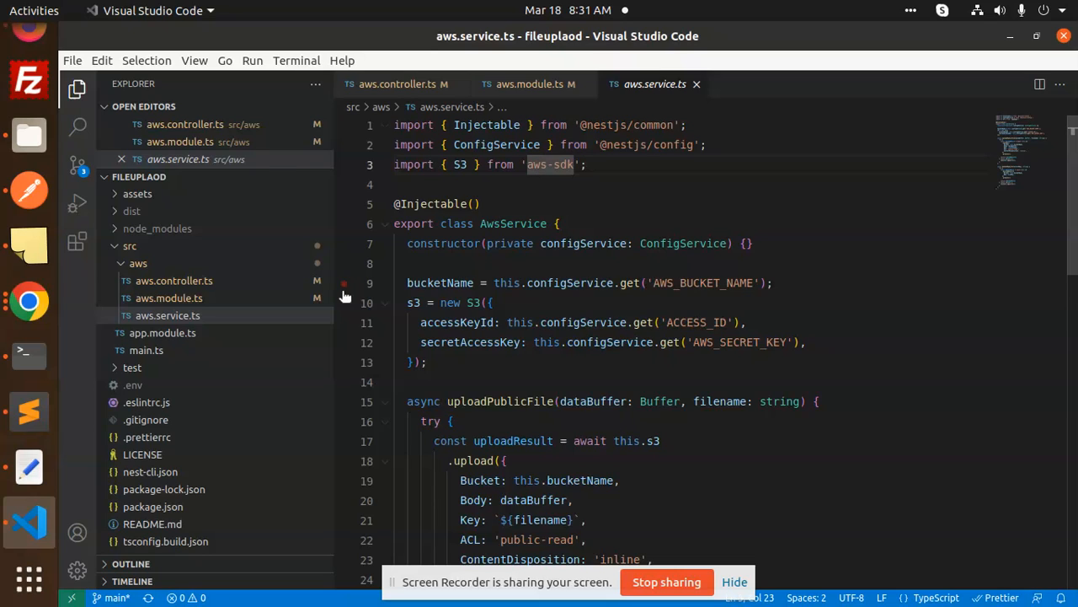
left_click(173, 281)
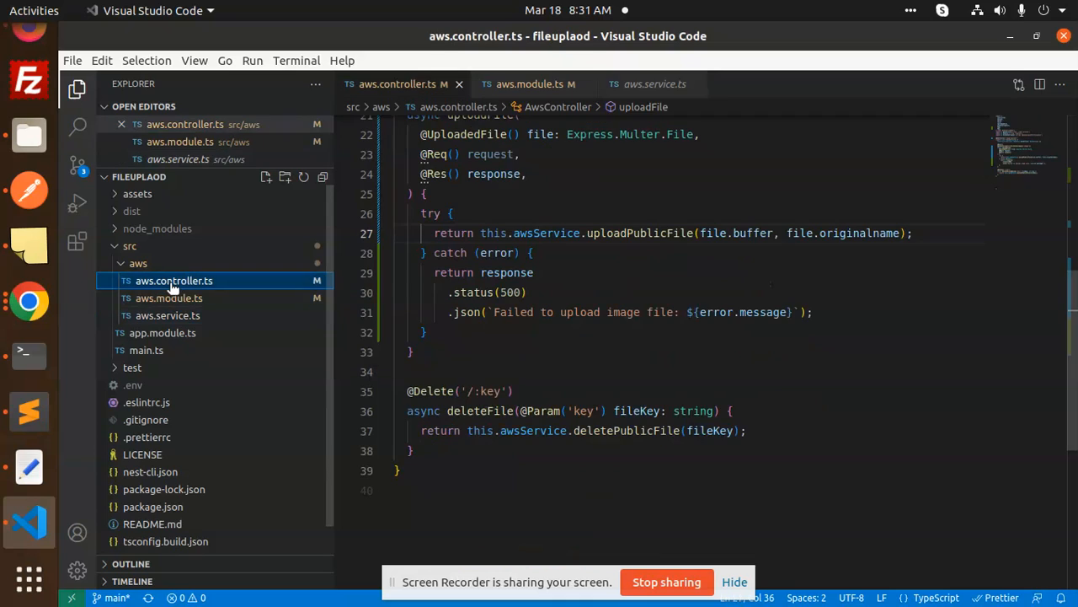
left_click(168, 297)
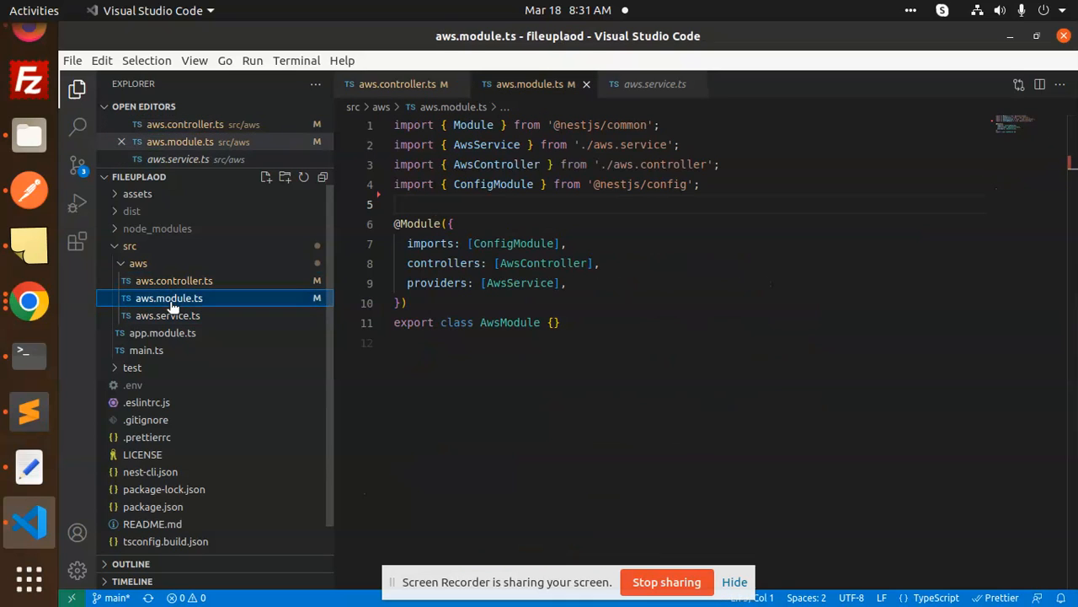
left_click(167, 315)
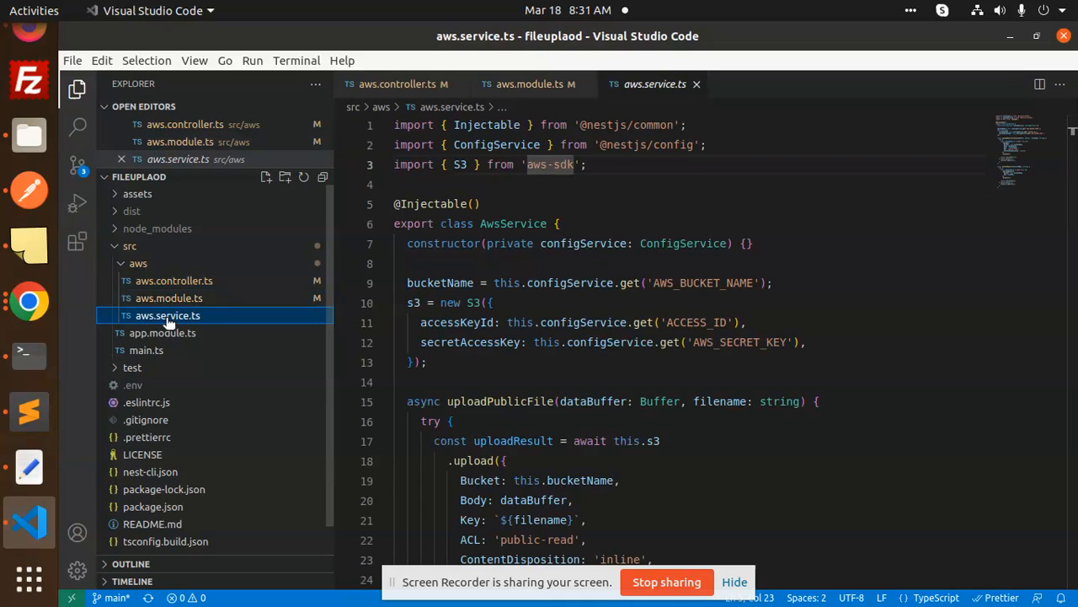
mouse_move(167, 315)
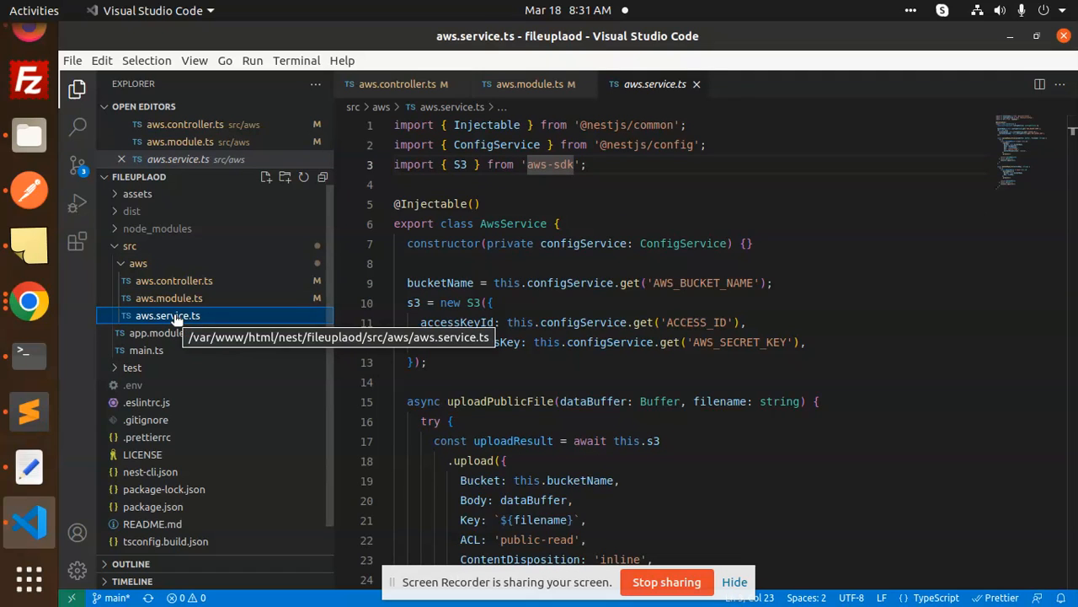
left_click(162, 333)
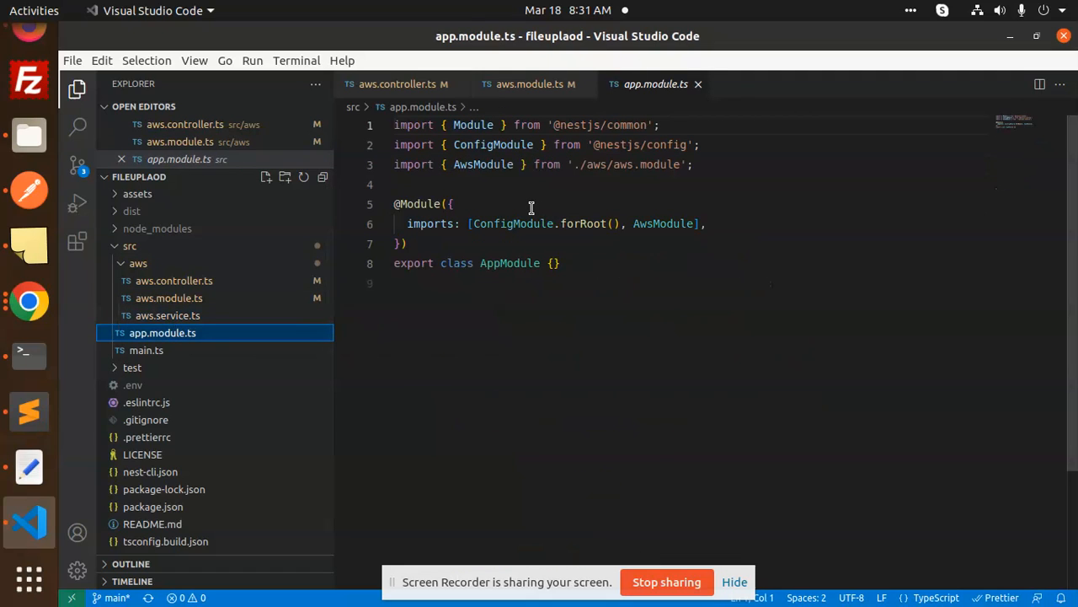
mouse_move(542, 324)
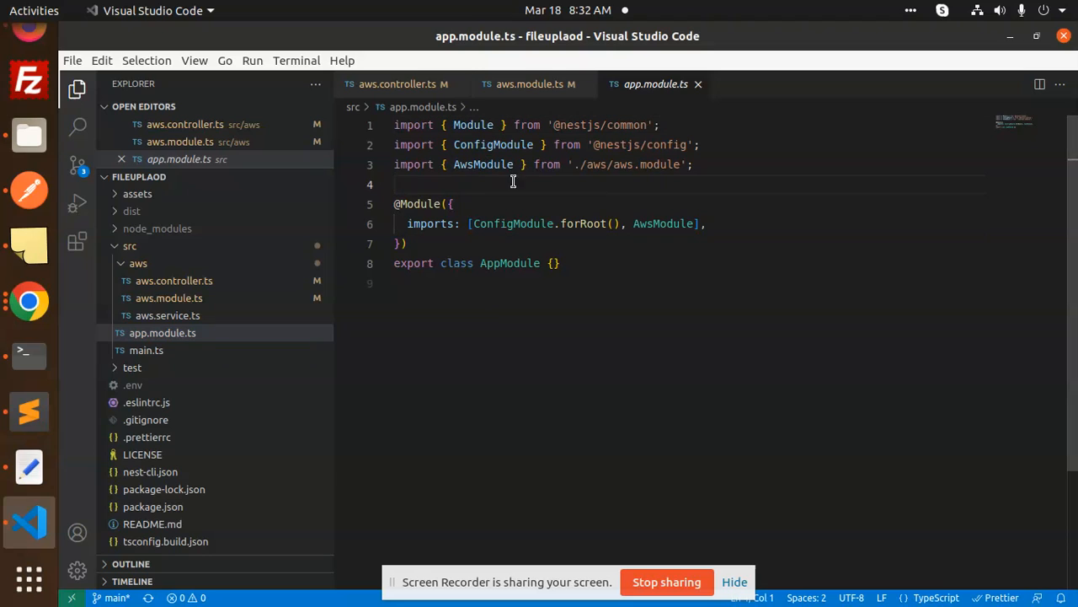
double_click(662, 223)
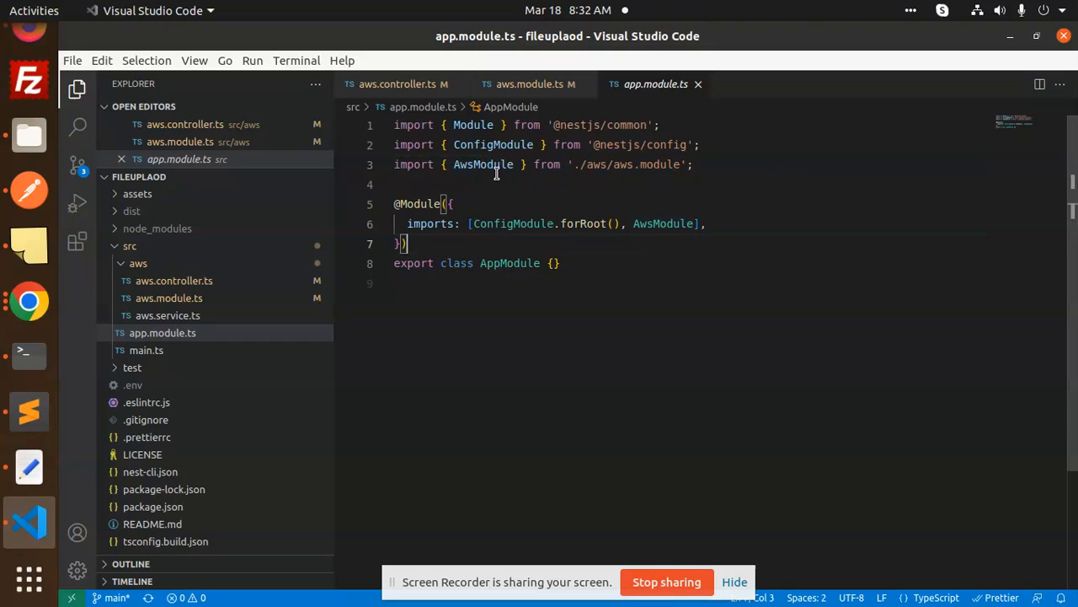
left_click(532, 83)
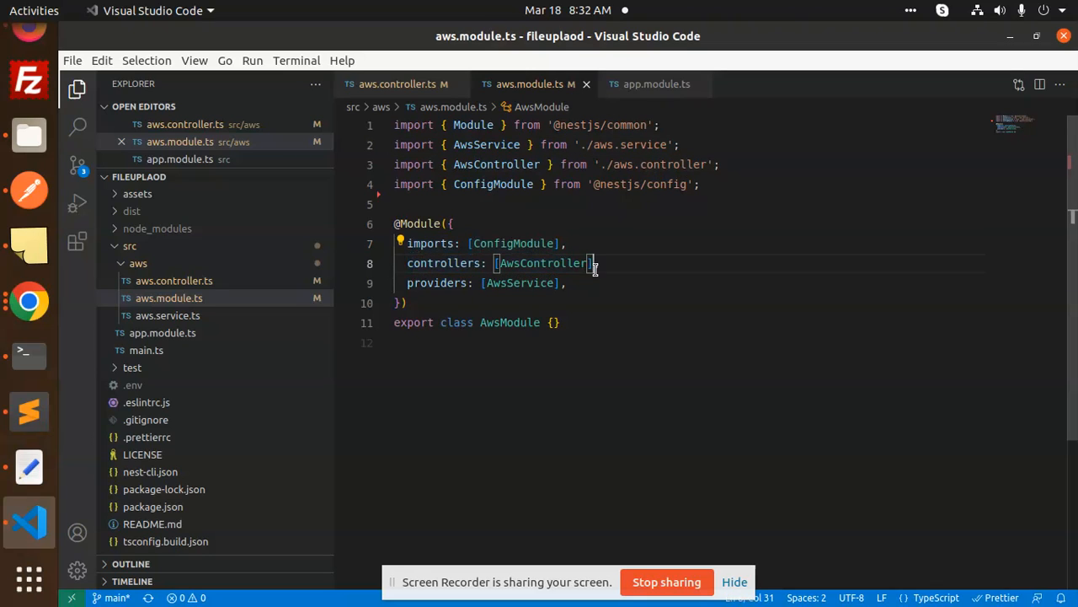
mouse_move(630, 263)
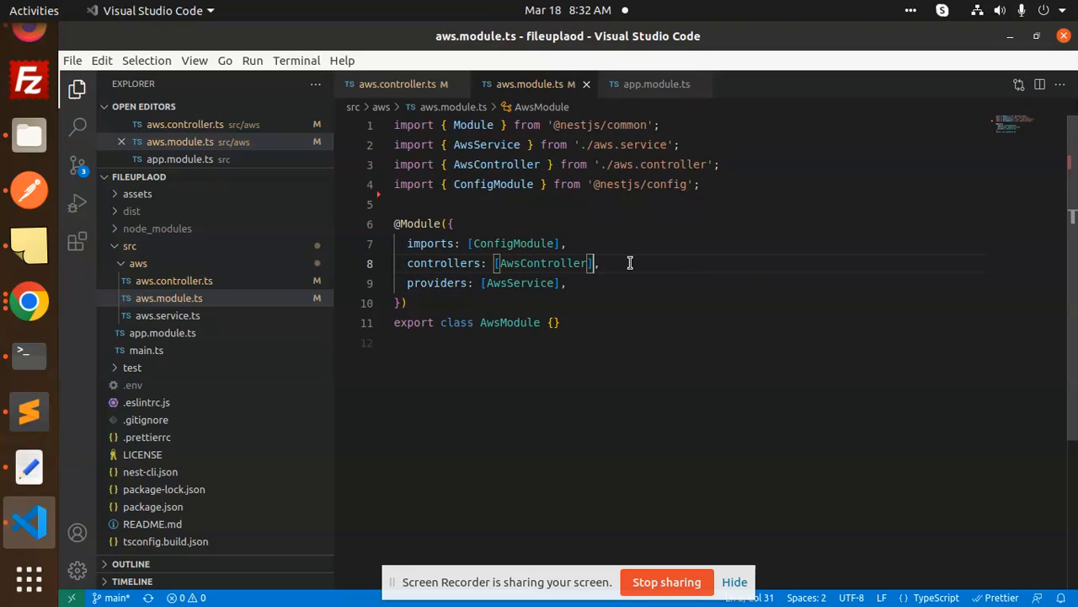
left_click(394, 84)
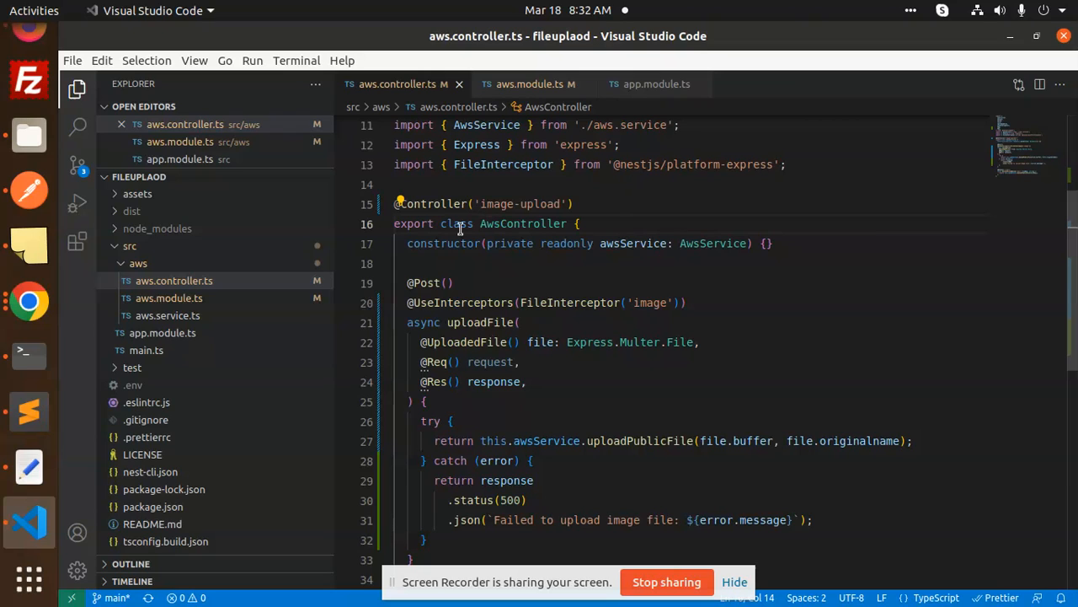
double_click(480, 322)
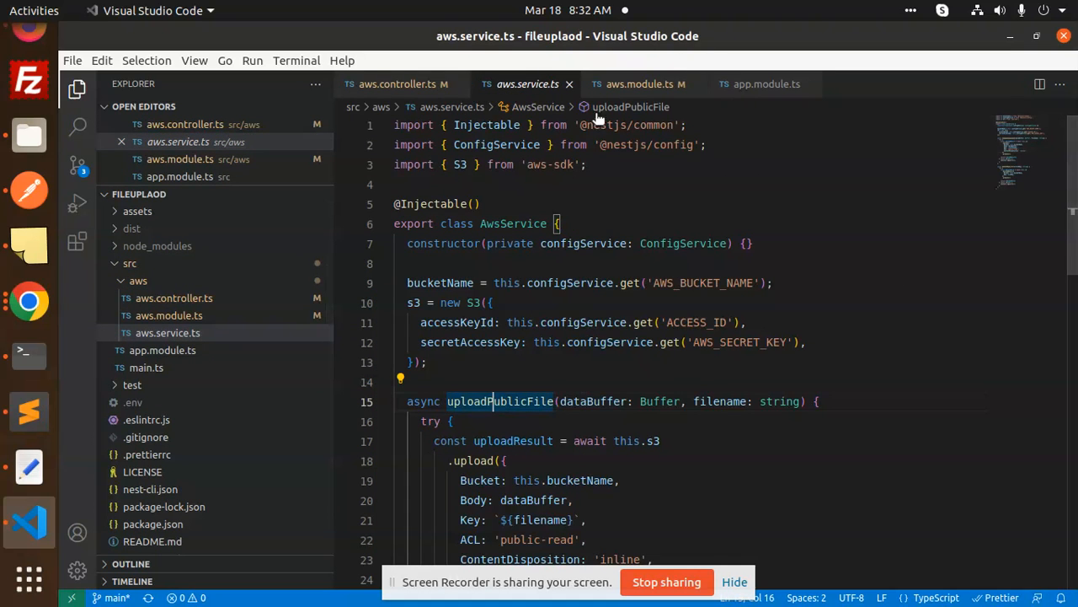
mouse_move(1008, 284)
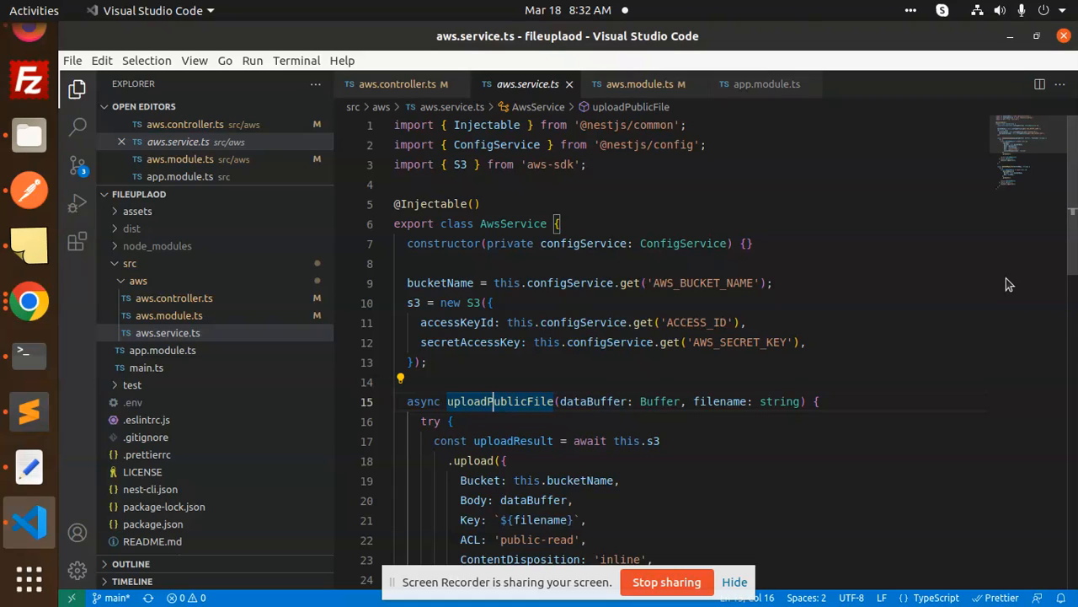
mouse_move(1050, 126)
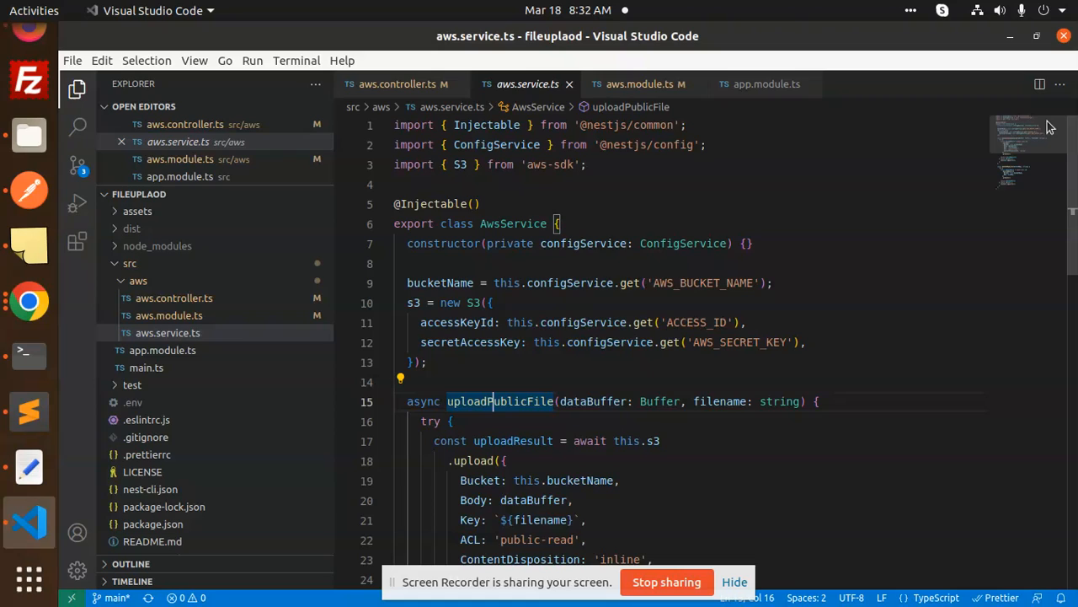
mouse_move(600, 181)
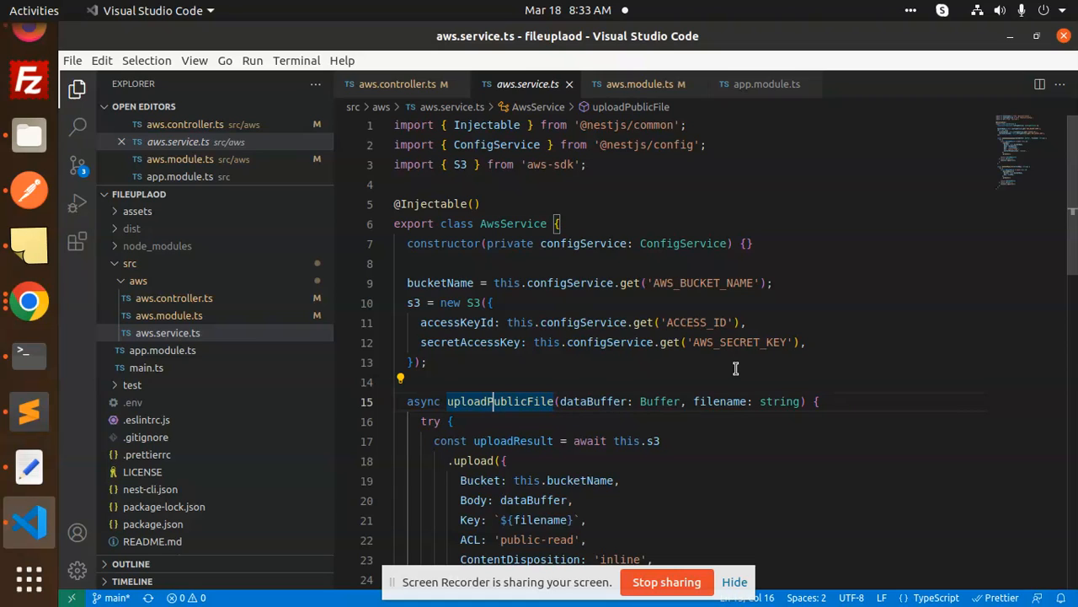
mouse_move(747, 352)
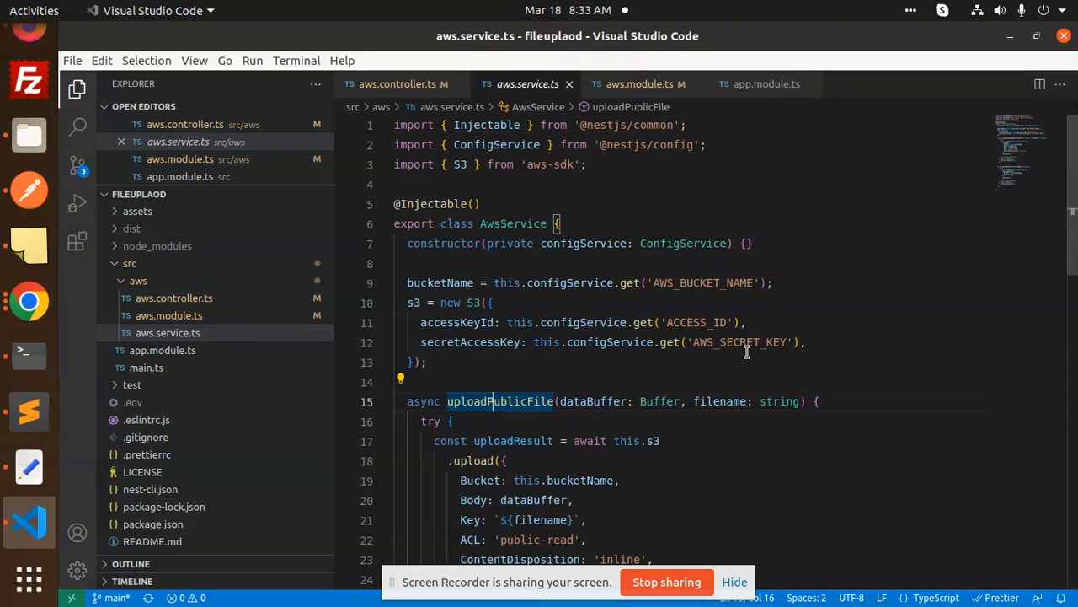
mouse_move(929, 175)
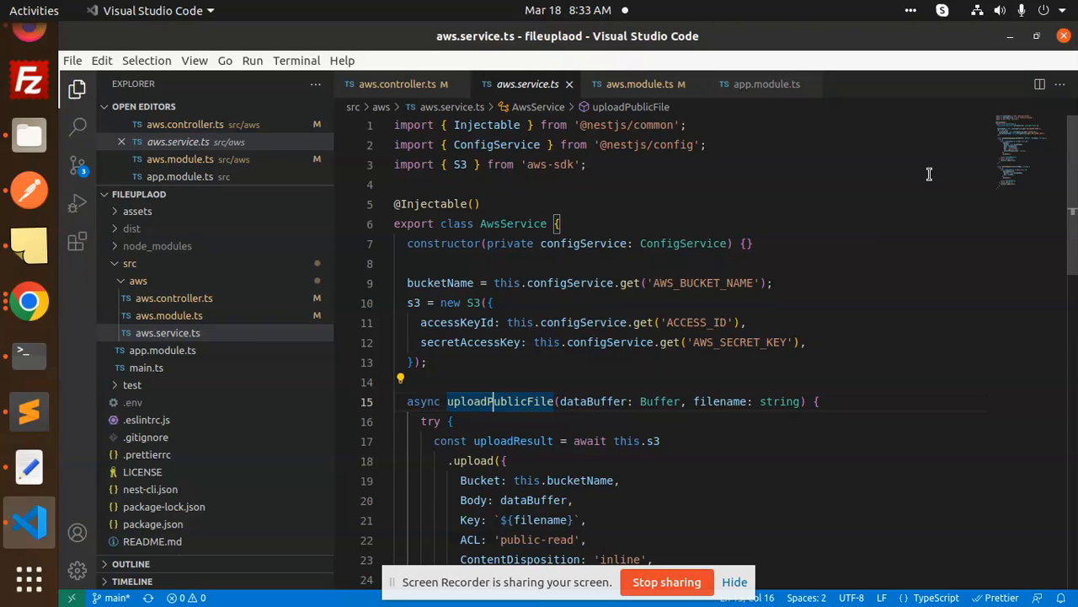
Highlight AWS_SECRET_KEY, the ACL upload option and the uploadPublicFile function in aws.service.ts.
double_click(702, 282)
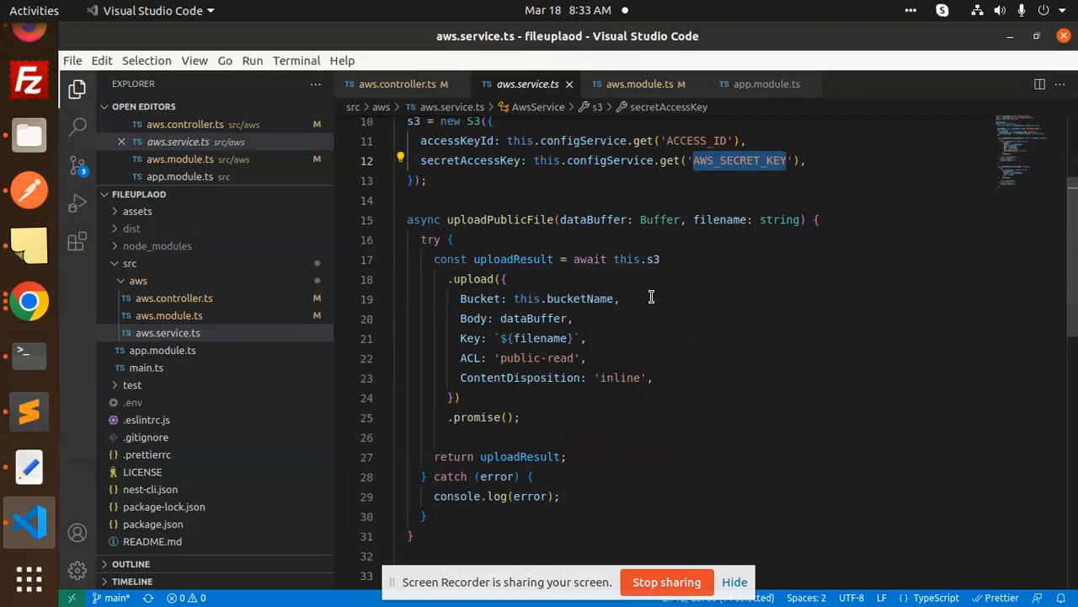
left_click(481, 298)
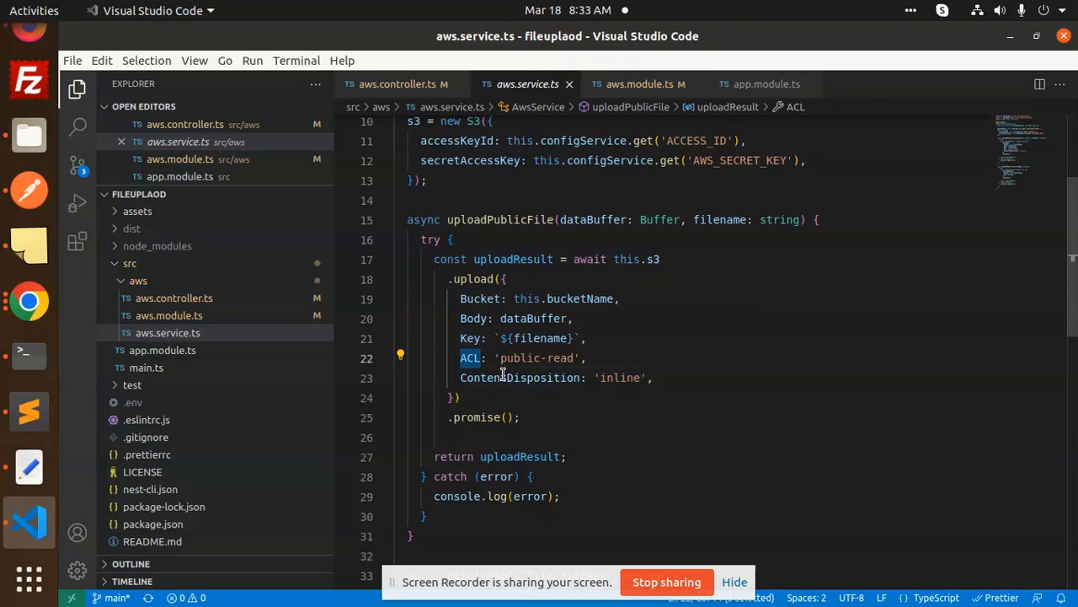
left_click(520, 457)
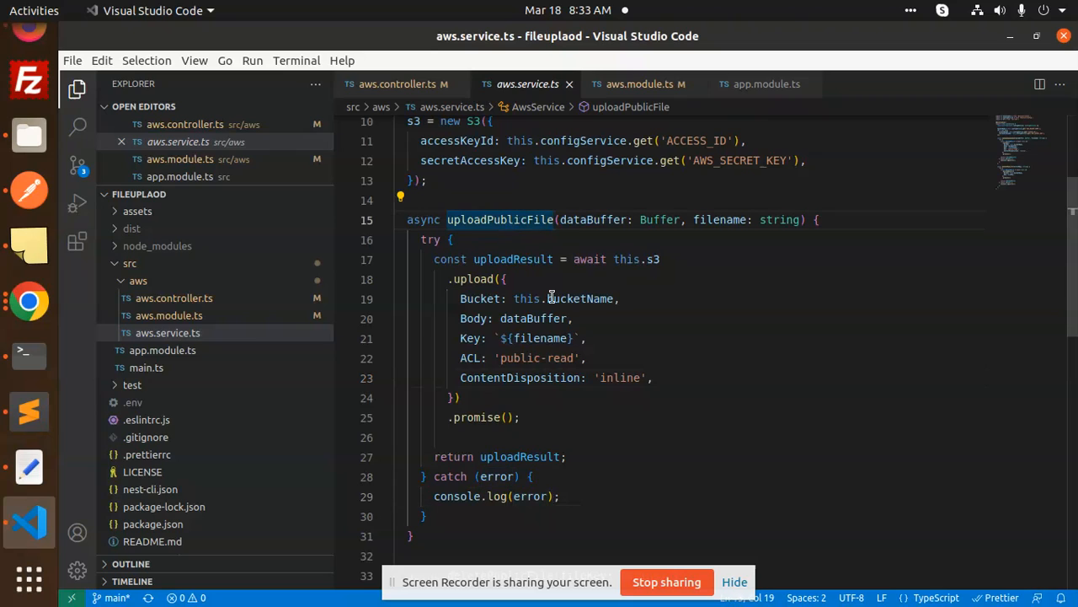
mouse_move(608, 425)
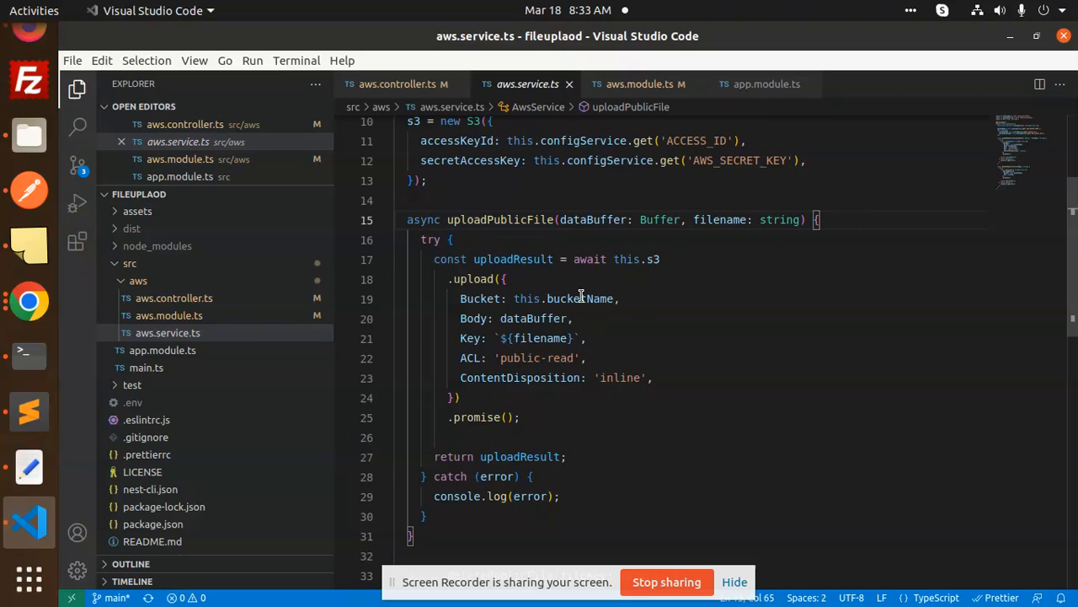
mouse_move(563, 377)
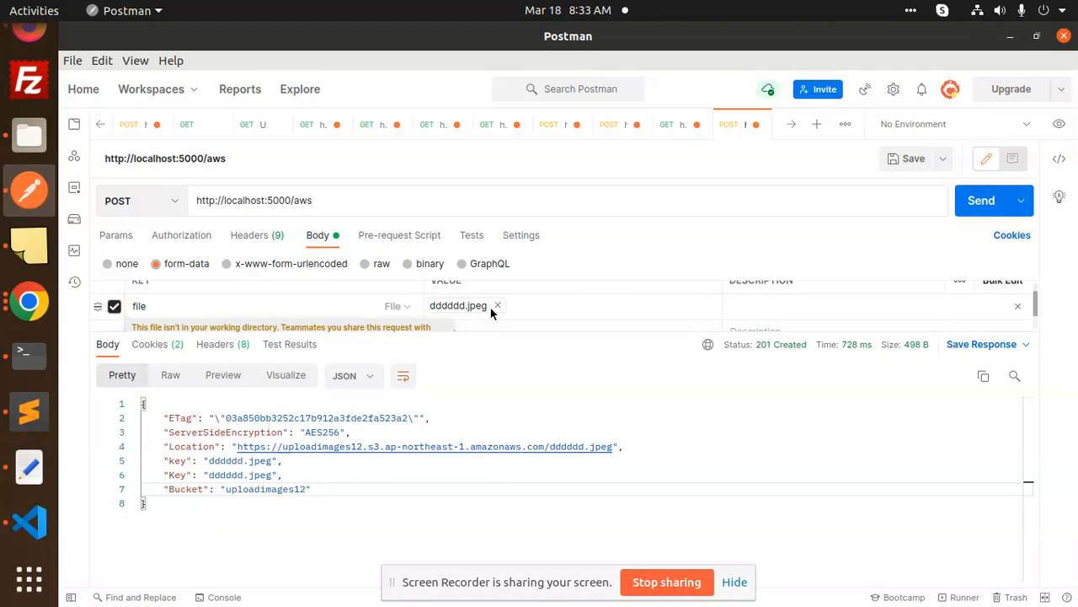
Upload 'How to use SVG in React Native.png' in Postman and select the returned S3 location.
left_click(397, 306)
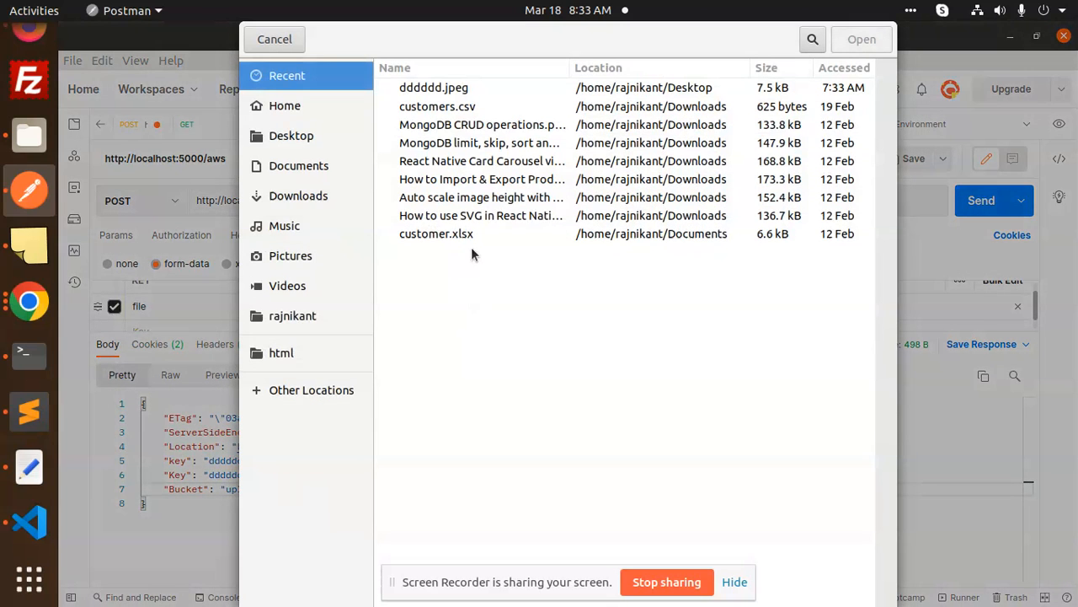
left_click(463, 215)
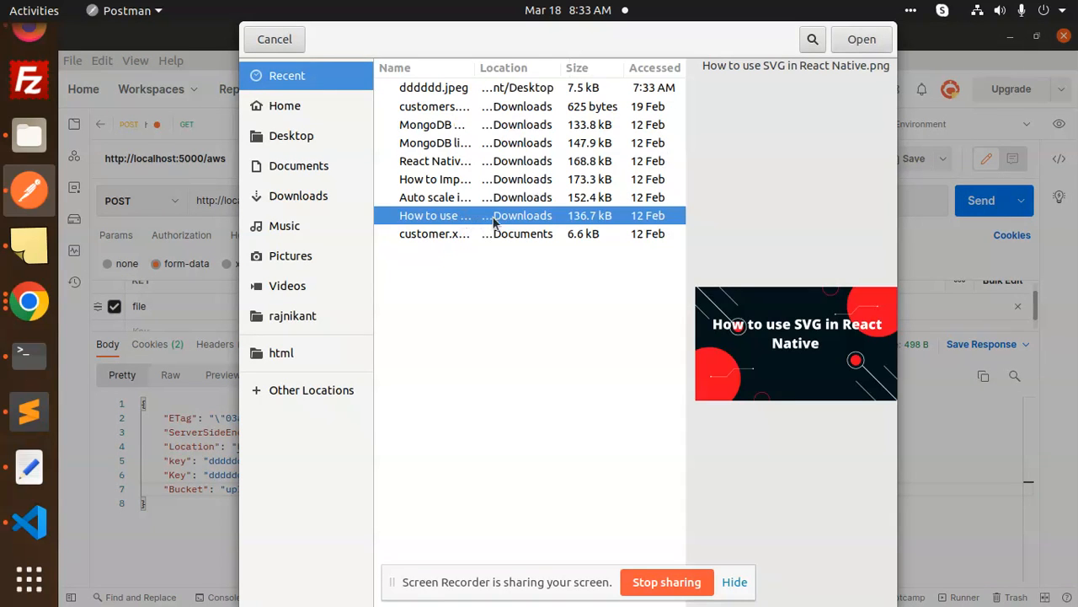
mouse_move(478, 334)
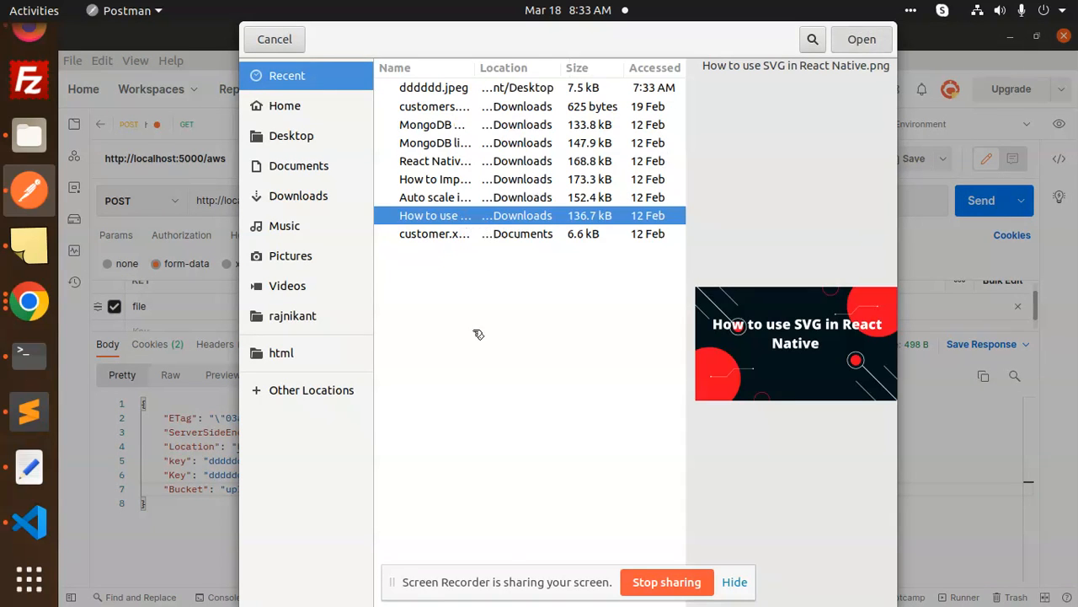
left_click(862, 39)
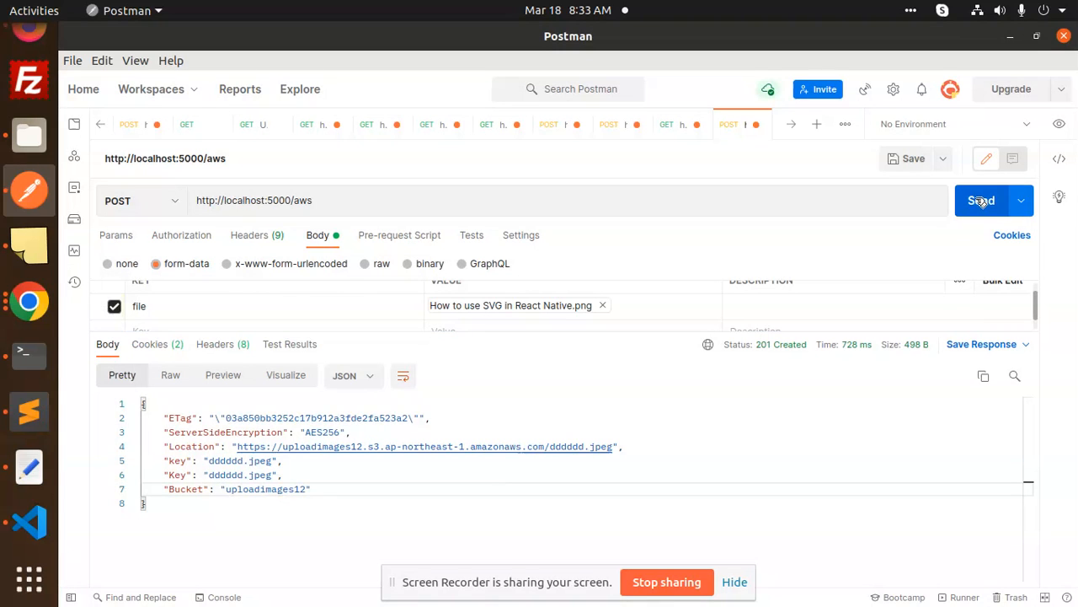
left_click(971, 201)
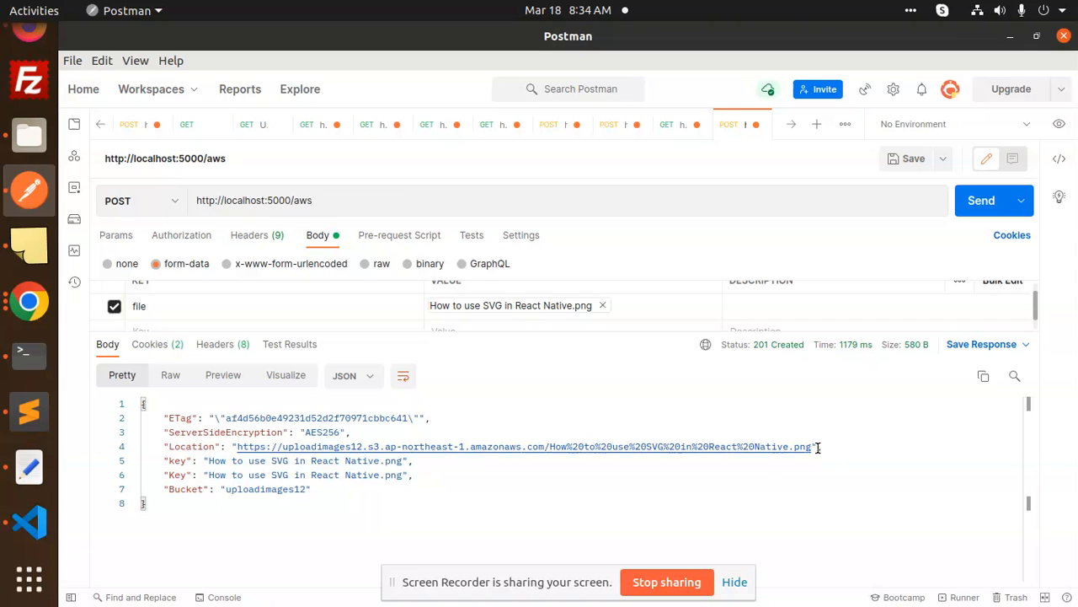
left_click_drag(641, 446, 805, 446)
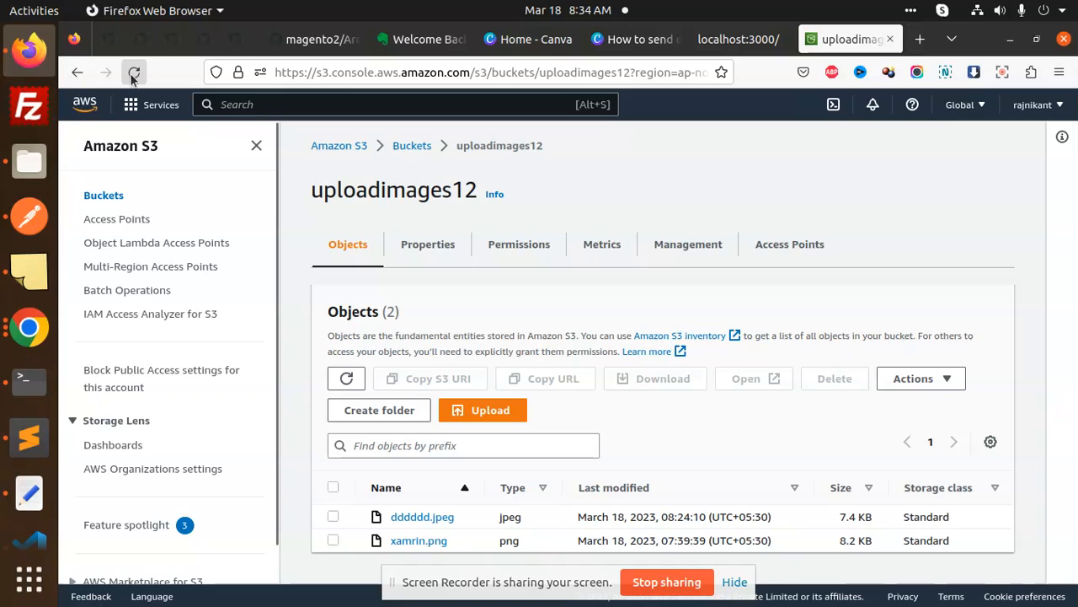
Refresh uploadimages12, try the image URL (Access Denied), then open the new PNG's details.
left_click(134, 72)
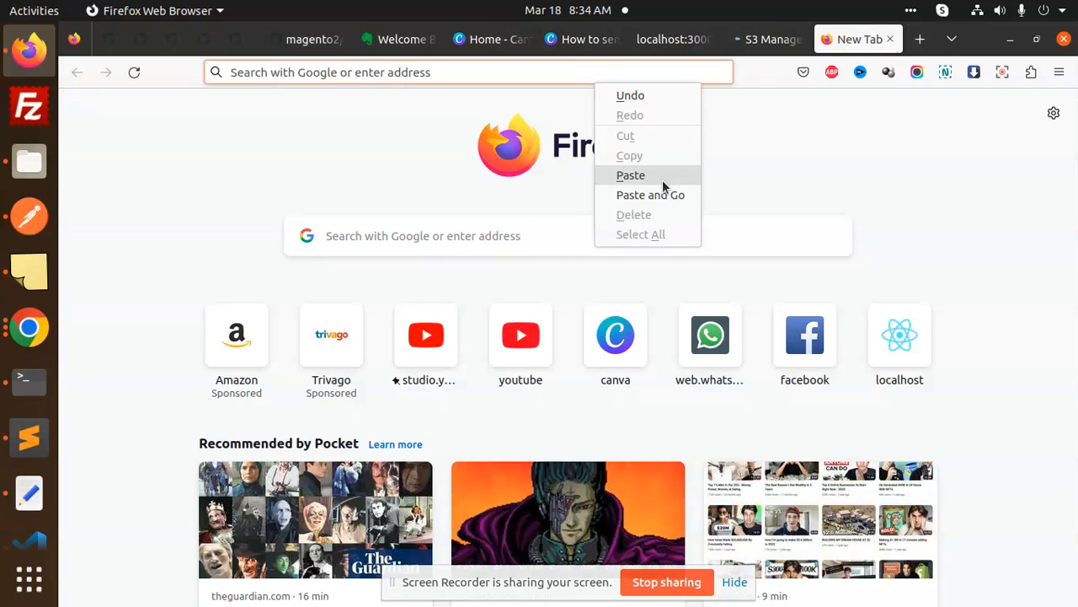
left_click(650, 194)
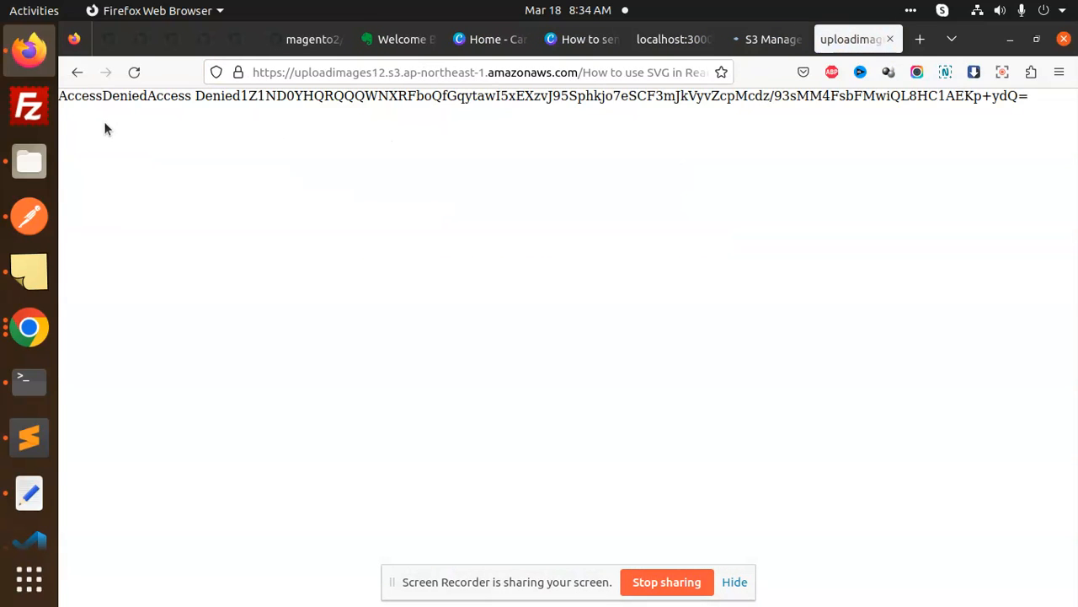
left_click(765, 39)
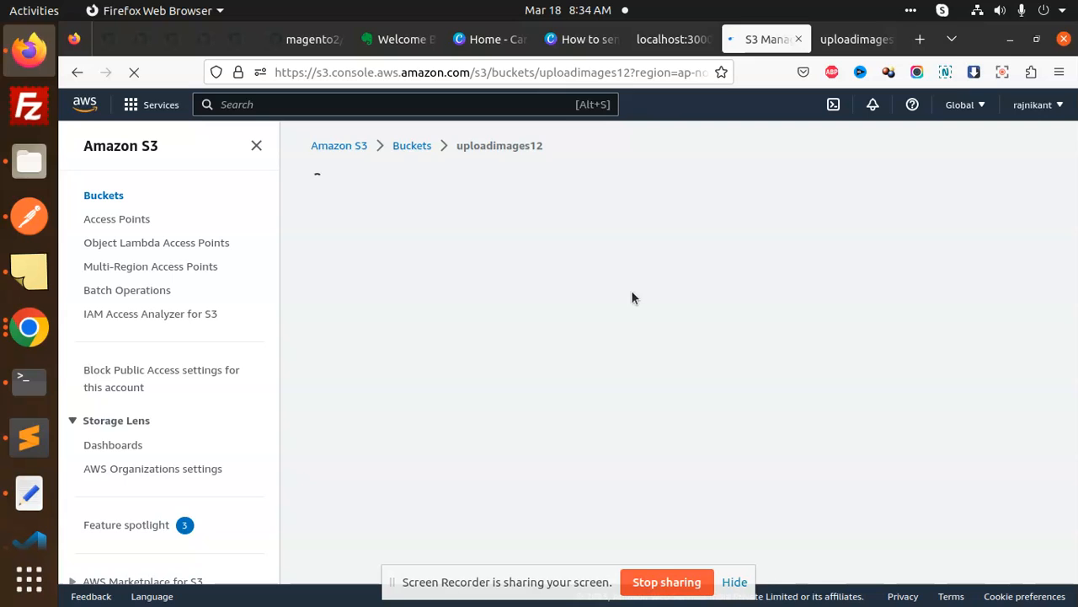
mouse_move(466, 296)
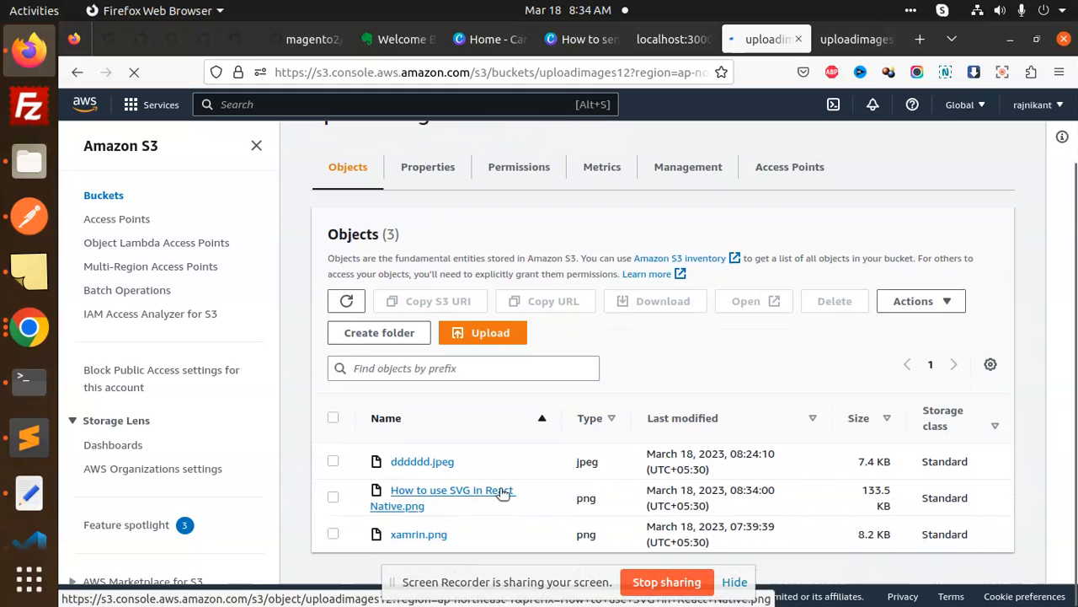
mouse_move(718, 487)
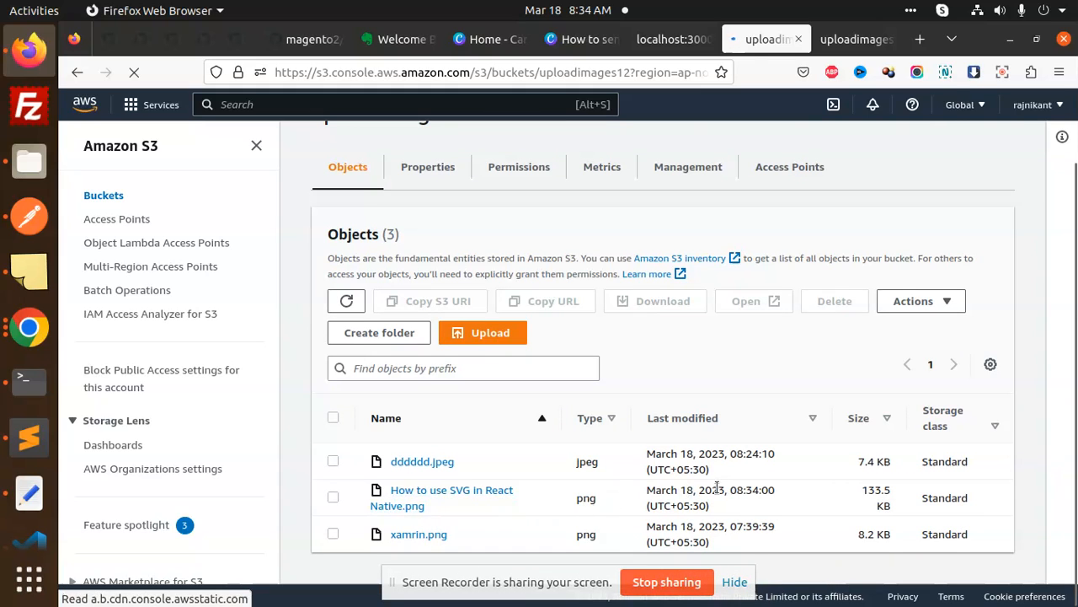
left_click(452, 490)
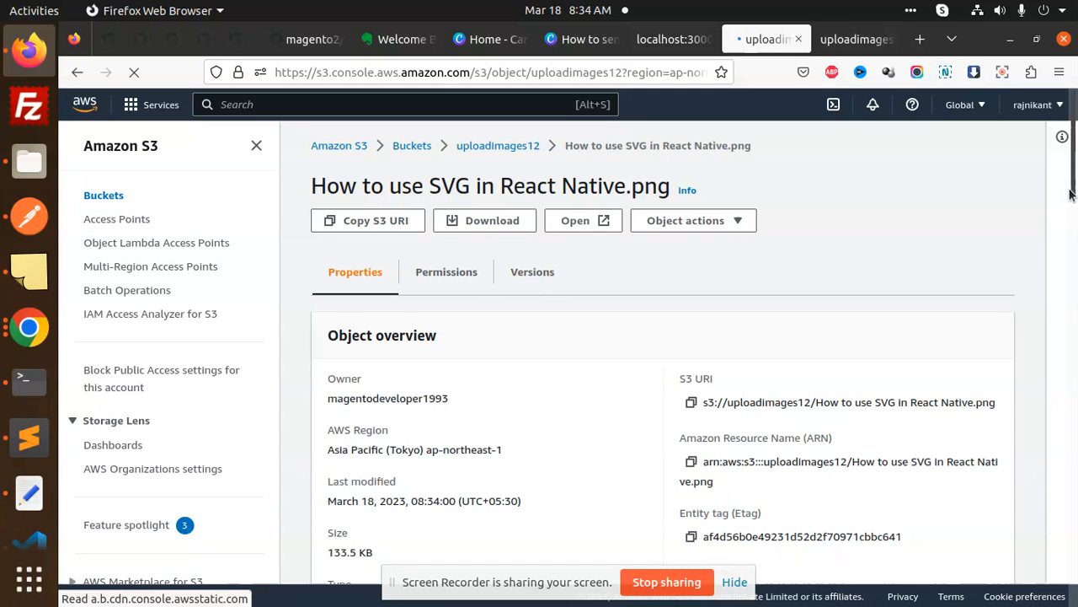
Download How to use SVG in React Native.png from its object page.
scroll("down", 3)
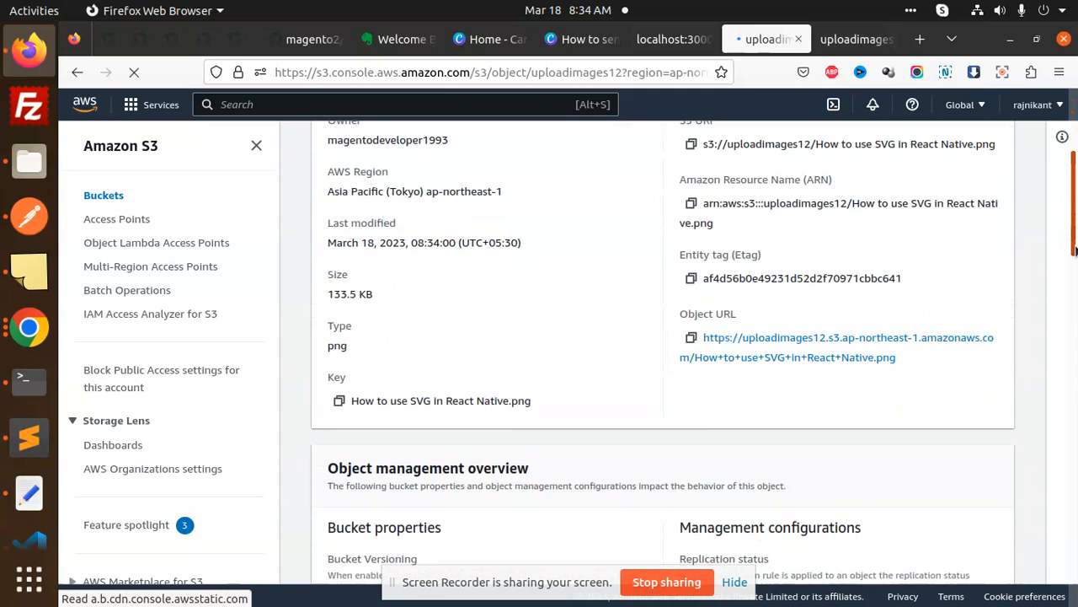
scroll("down", 3)
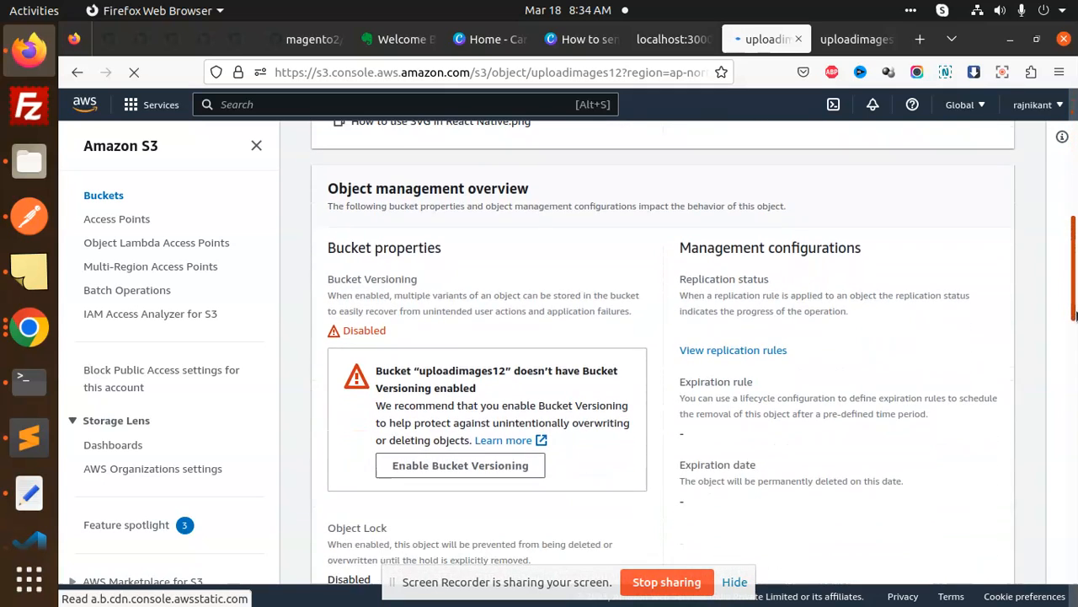
scroll("down", 3)
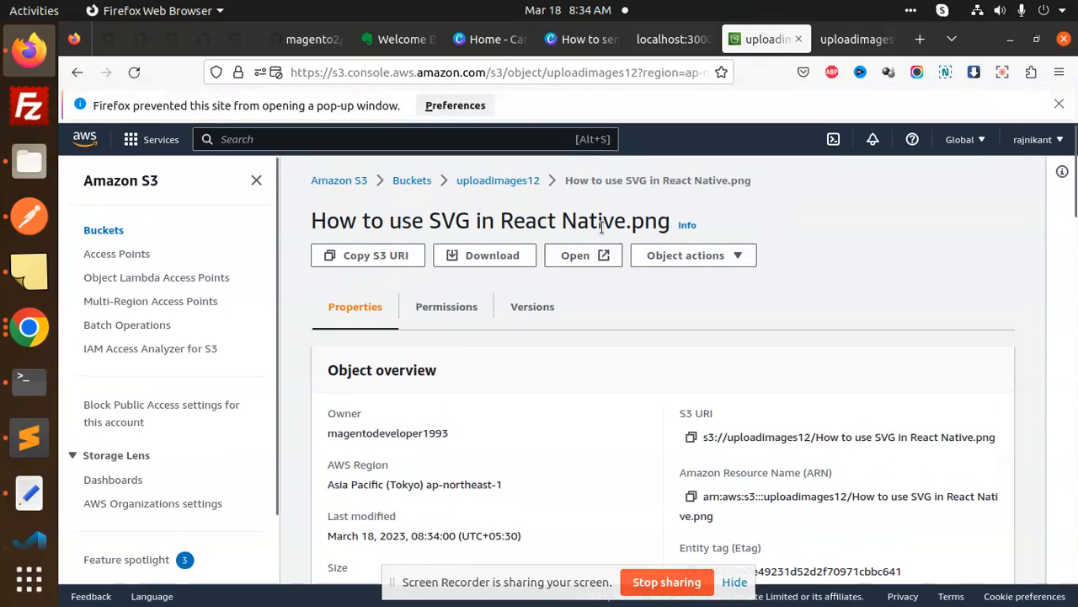
left_click(454, 105)
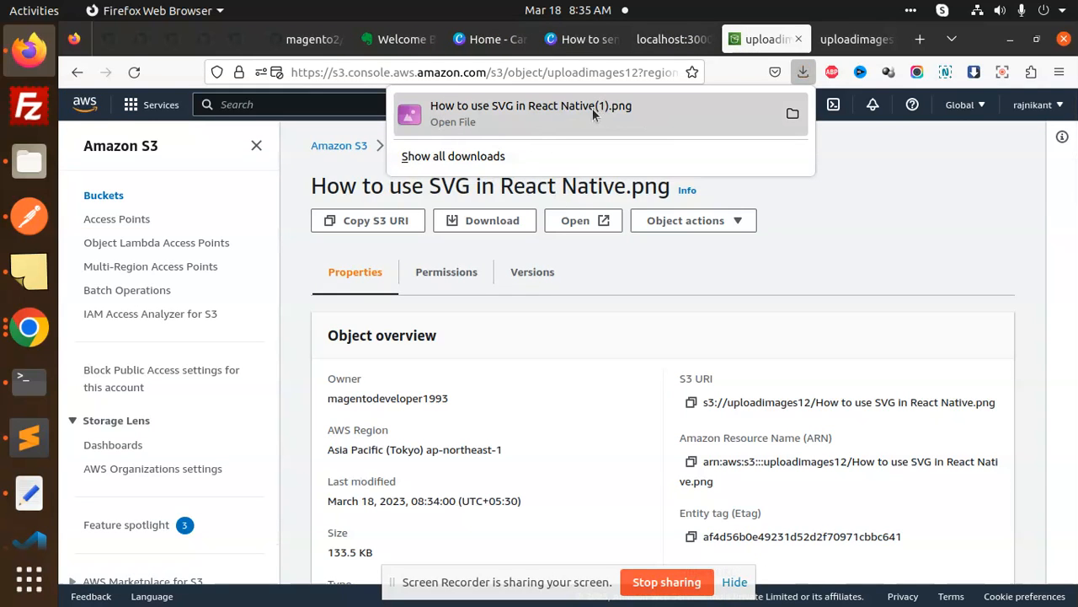
Bring up the image's Edit access control list page.
scroll("down", 3)
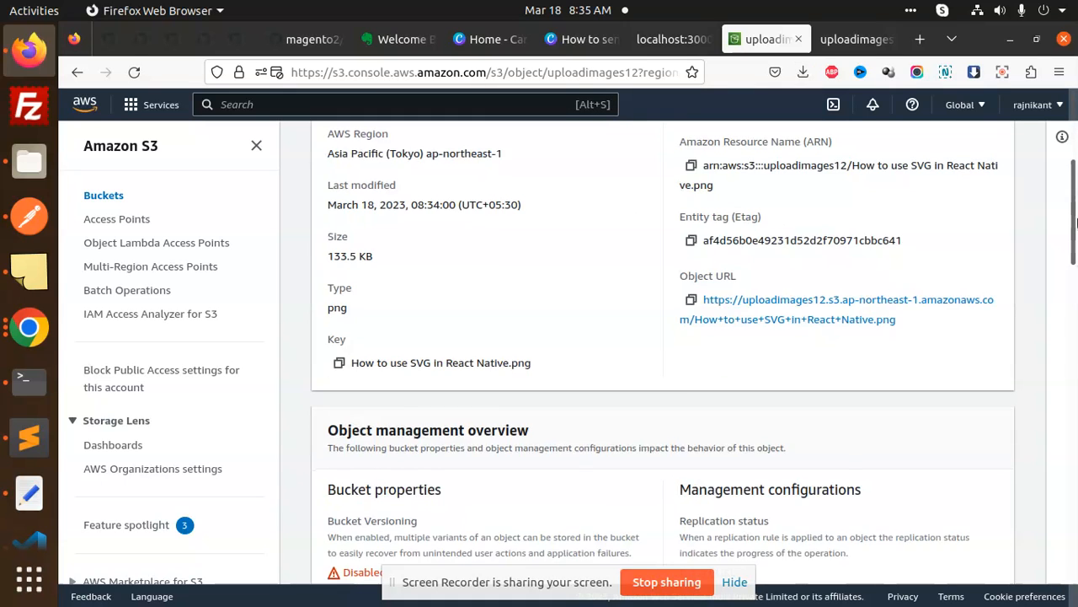
scroll("down", 3)
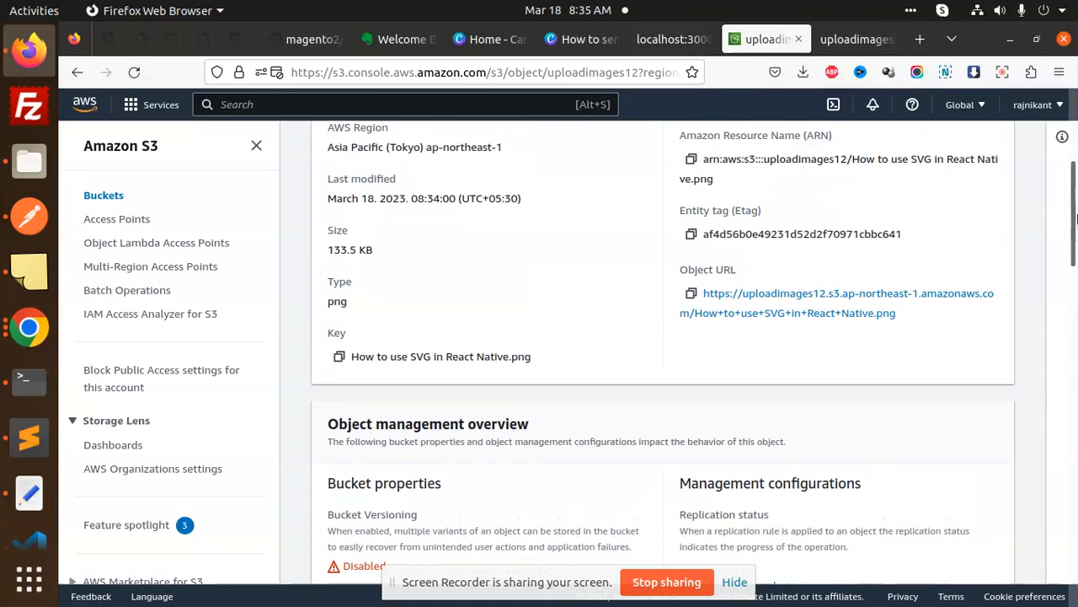
scroll("up", 3)
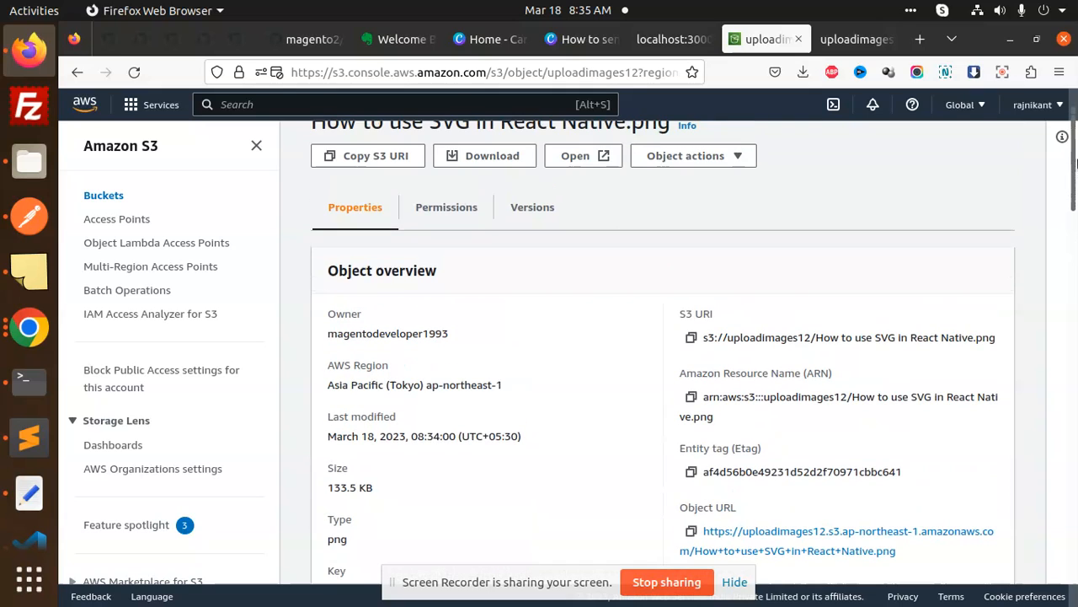
left_click(446, 208)
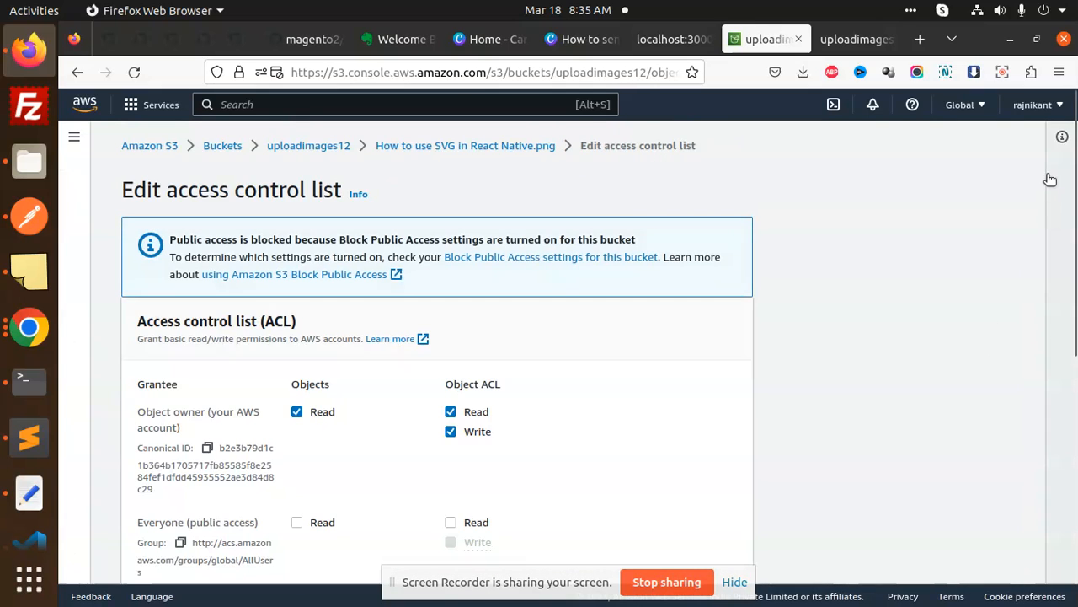
Grant Read to Everyone and Authenticated users, acknowledge the warning, and save the ACL.
scroll("down", 3)
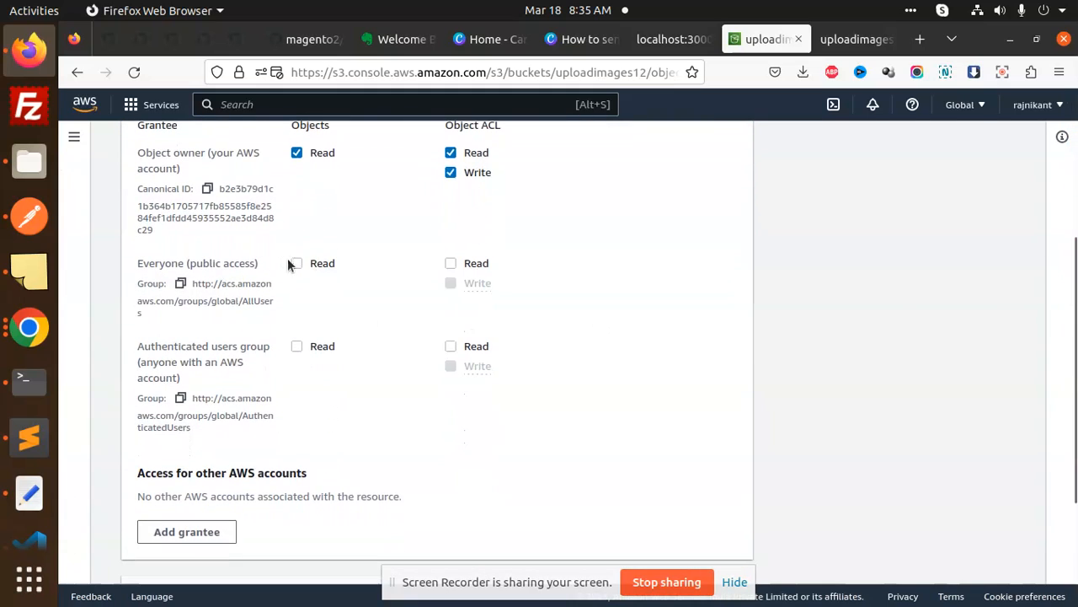
left_click(296, 263)
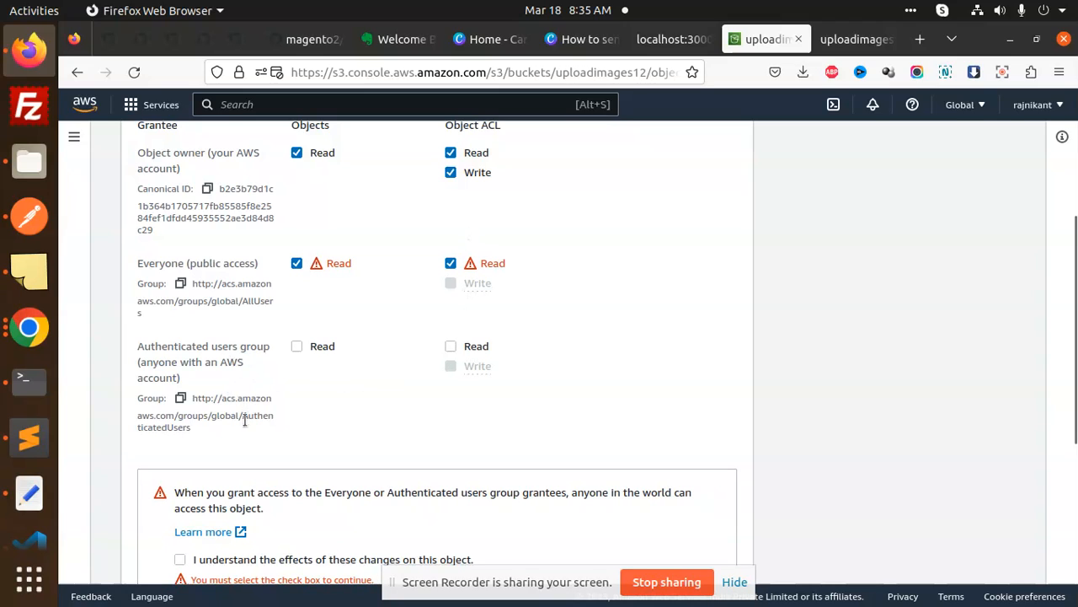
left_click(296, 346)
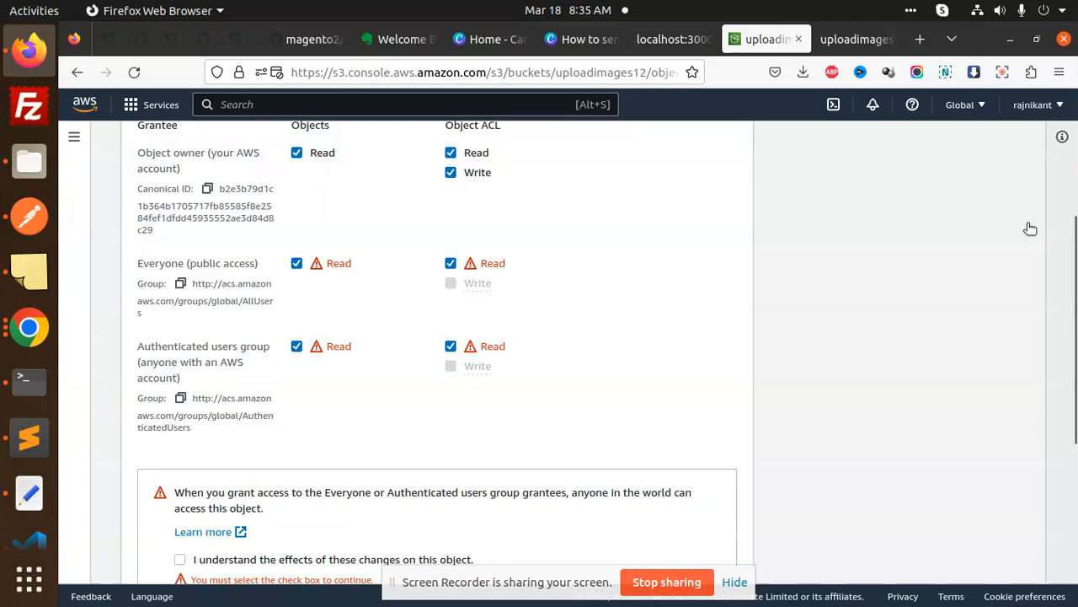
scroll("down", 3)
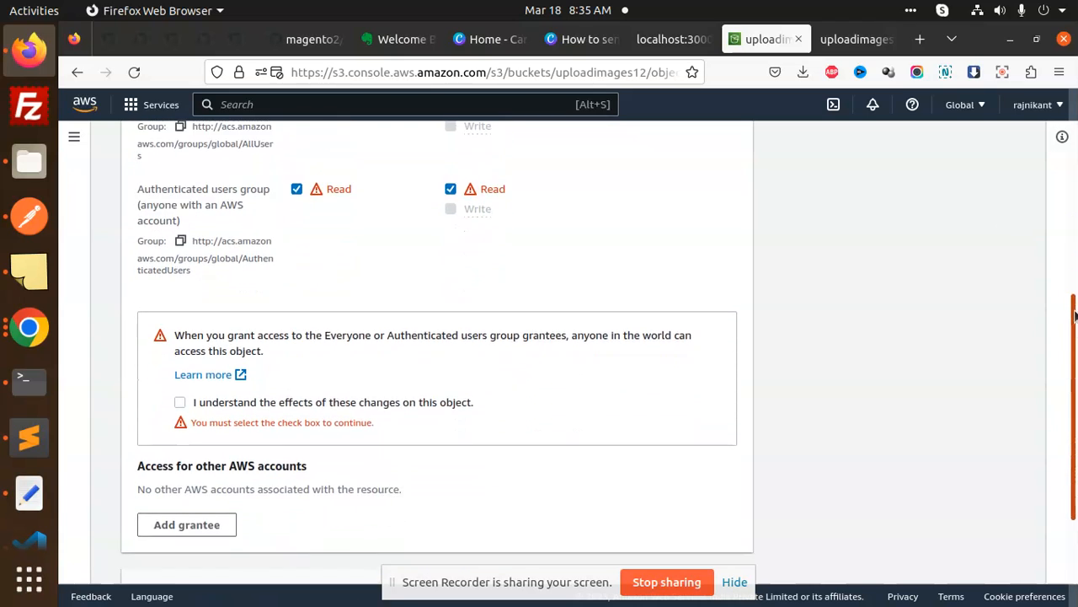
left_click(179, 402)
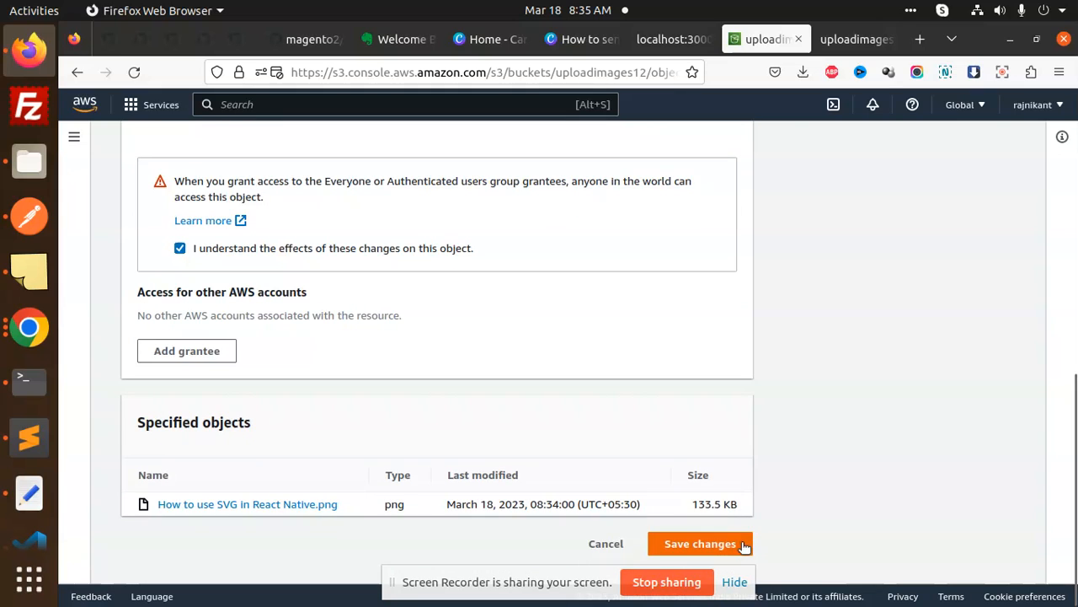
left_click(702, 544)
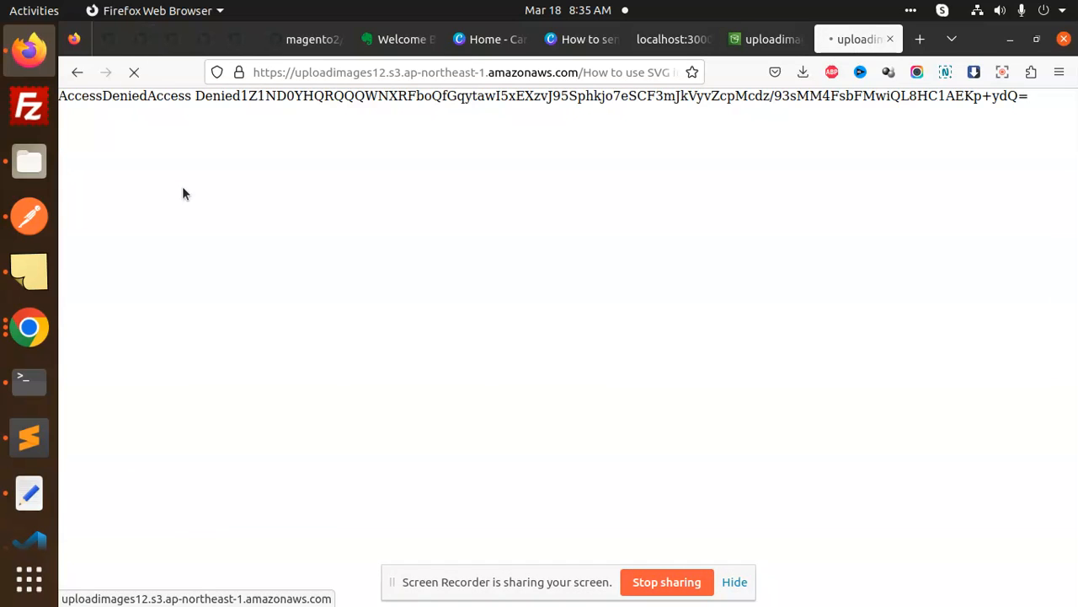
Retry the image URL, still Access Denied, and view the object's Permissions tab.
left_click(133, 72)
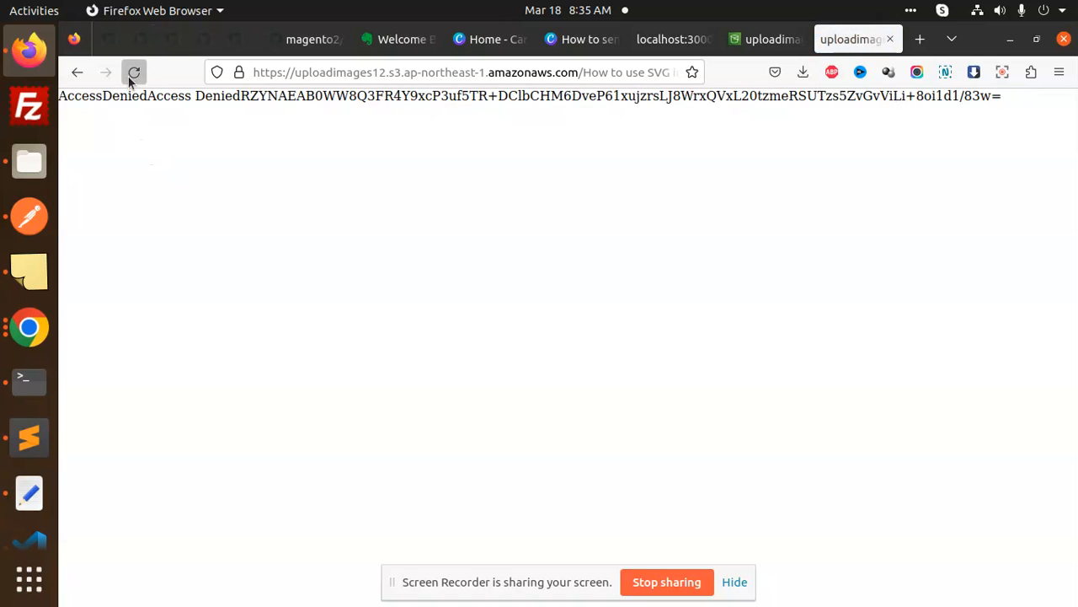
left_click(137, 71)
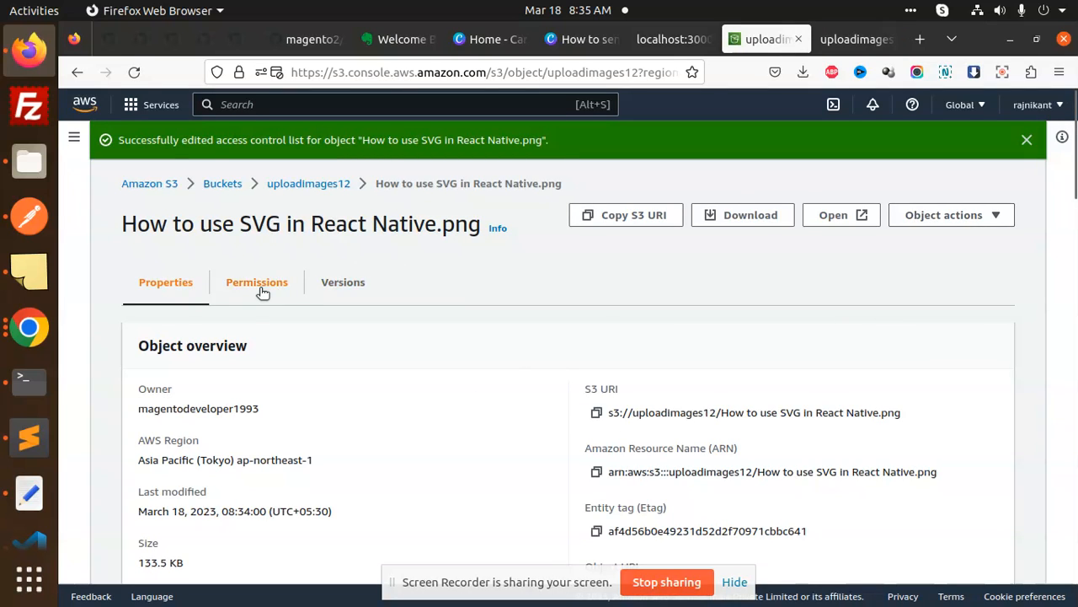
left_click(256, 281)
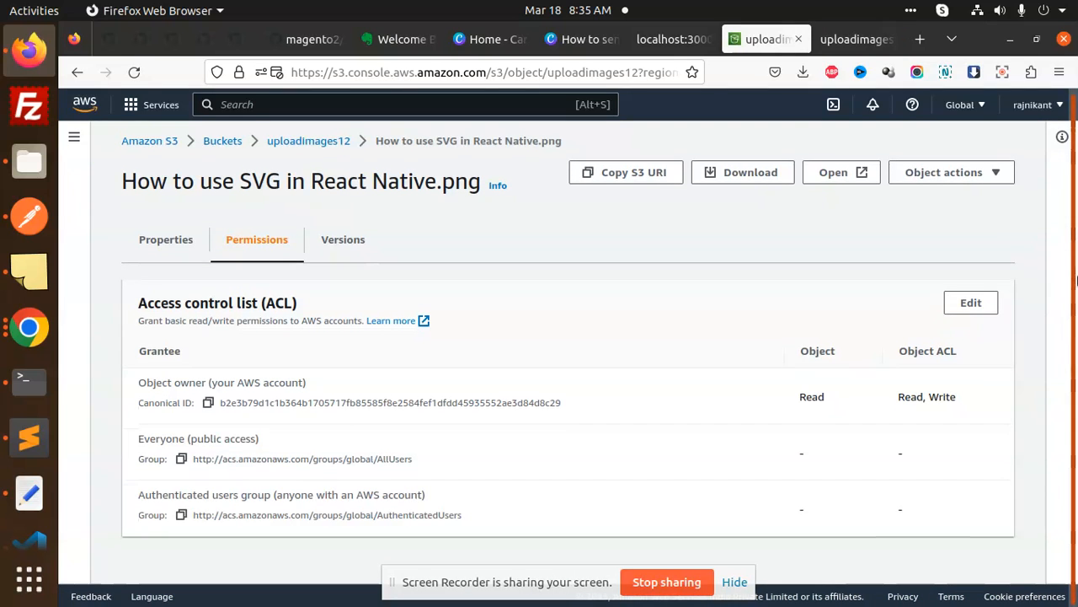
mouse_move(962, 303)
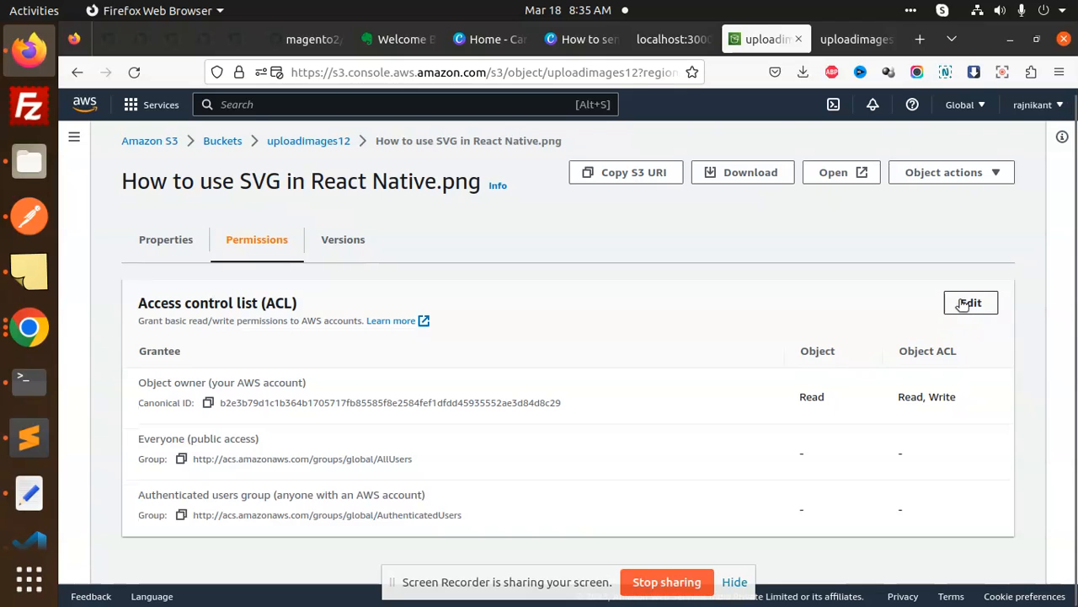
Re-edit the ACL giving Everyone read on object and ACL, acknowledge, and save.
left_click(971, 302)
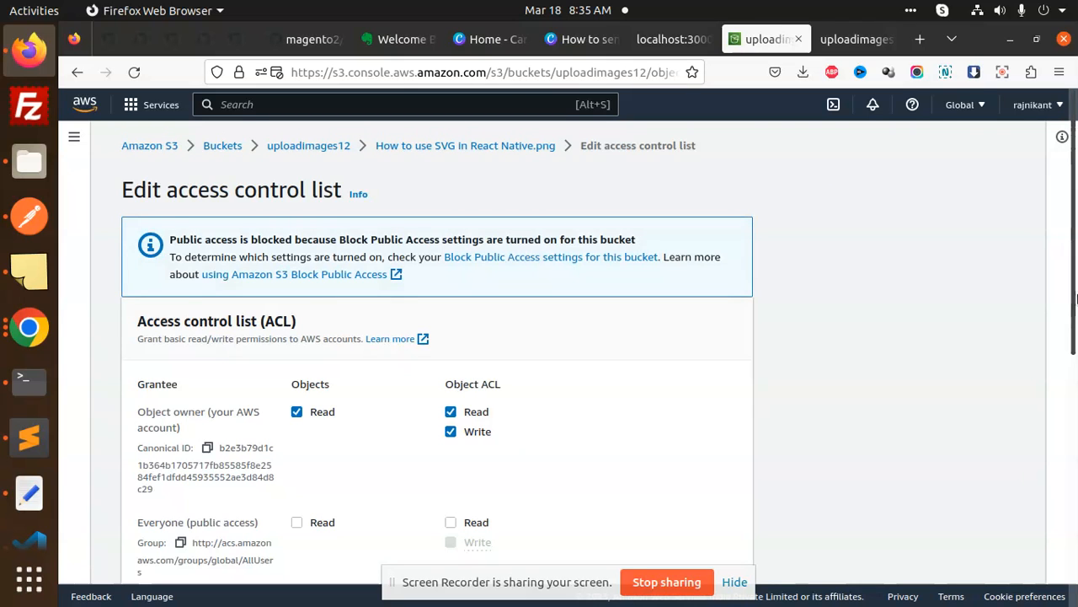
scroll("down", 3)
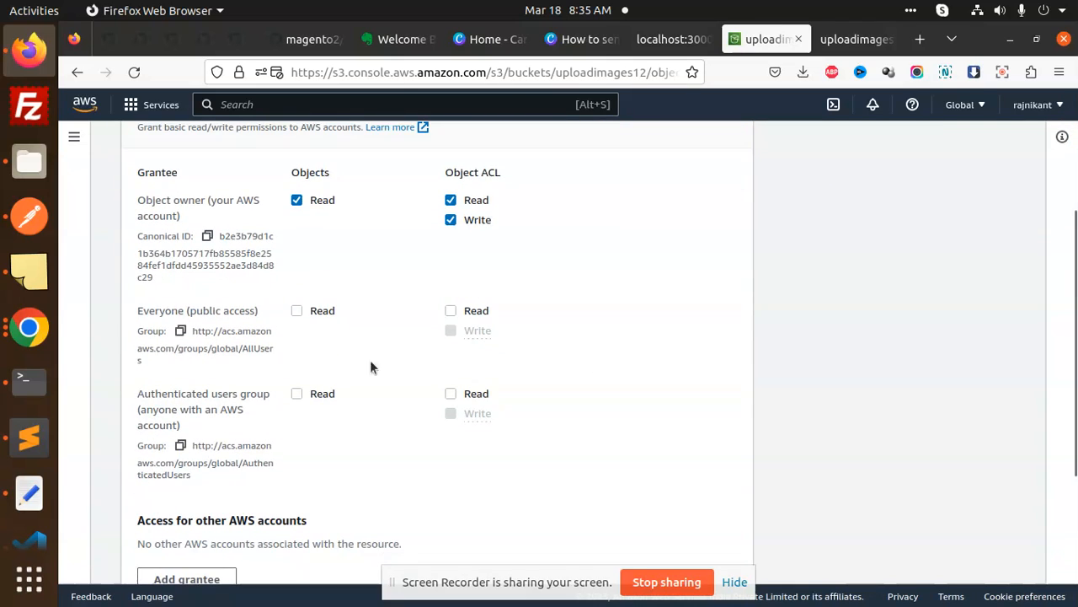
left_click(297, 310)
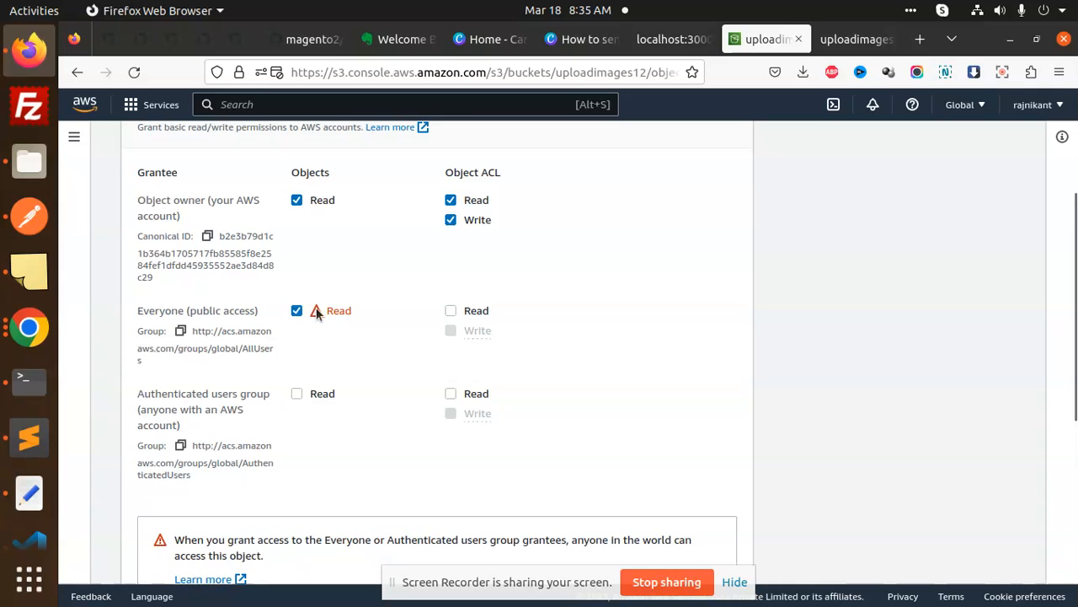
left_click(450, 310)
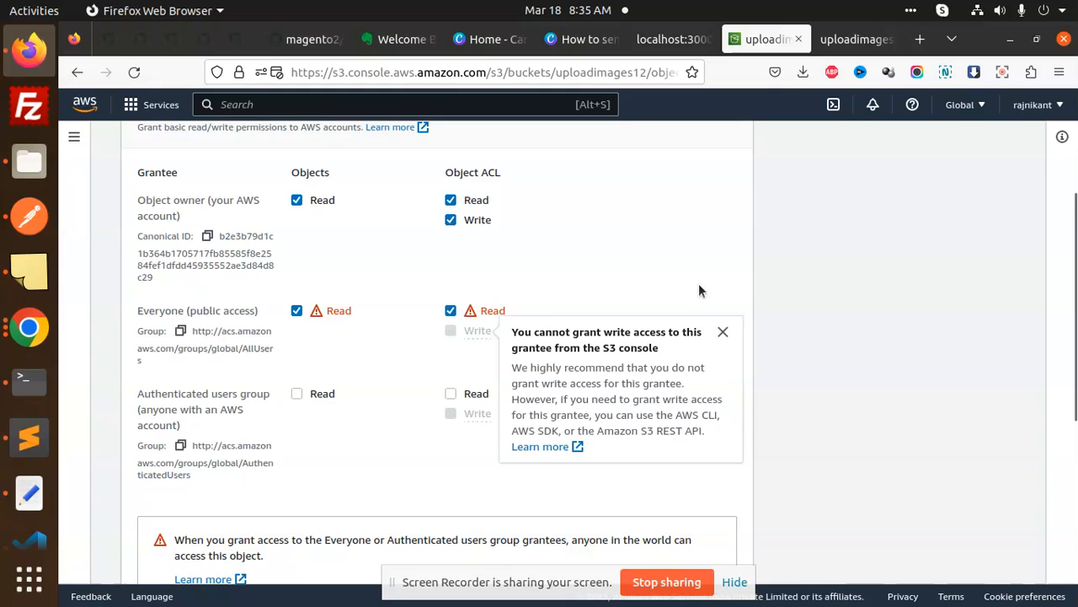
scroll("down", 3)
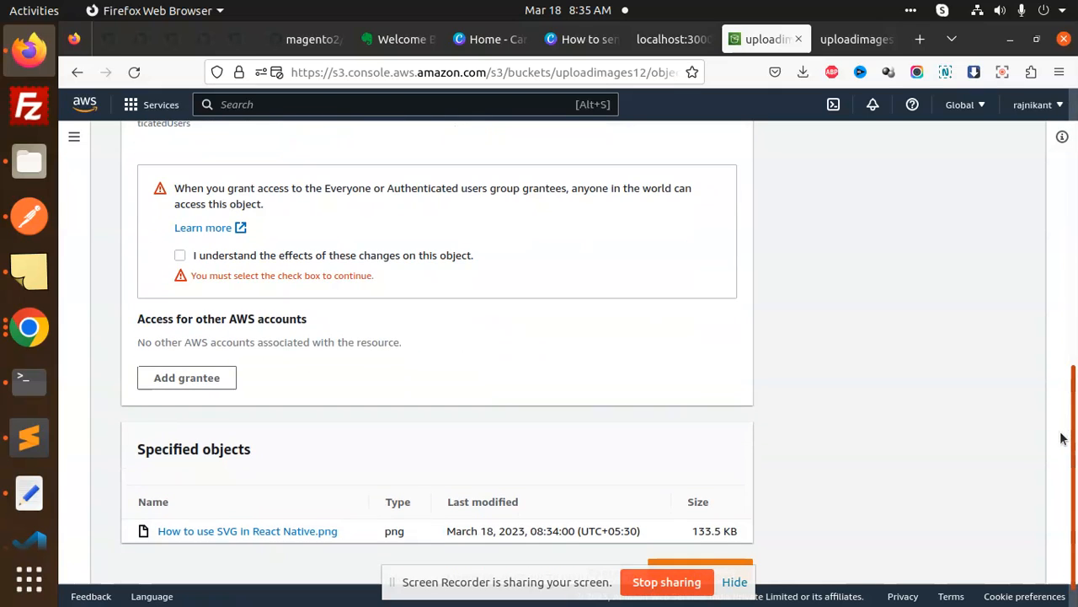
left_click(180, 255)
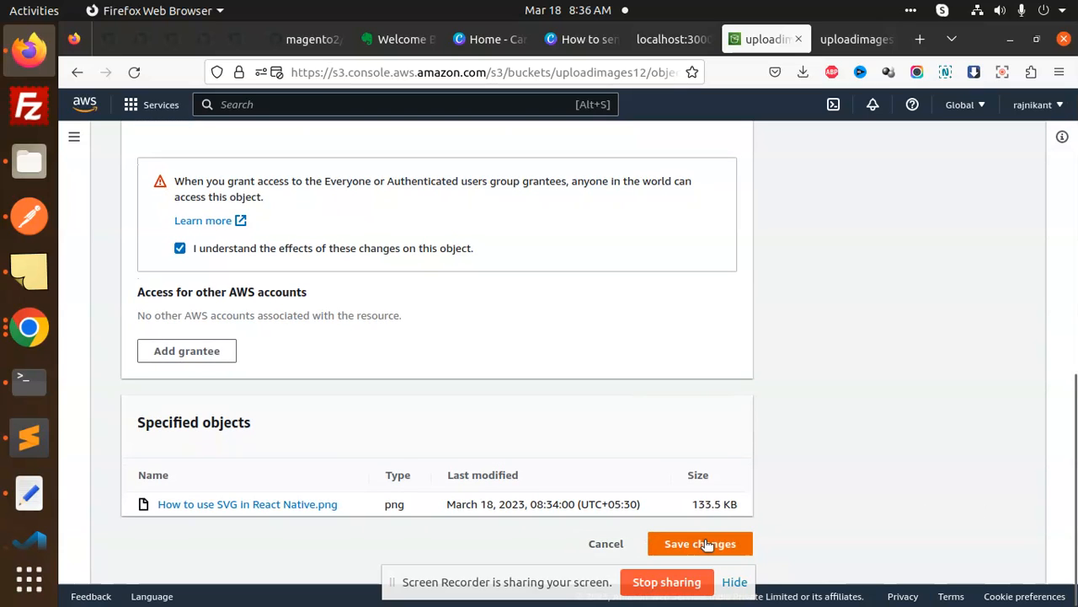
left_click(700, 543)
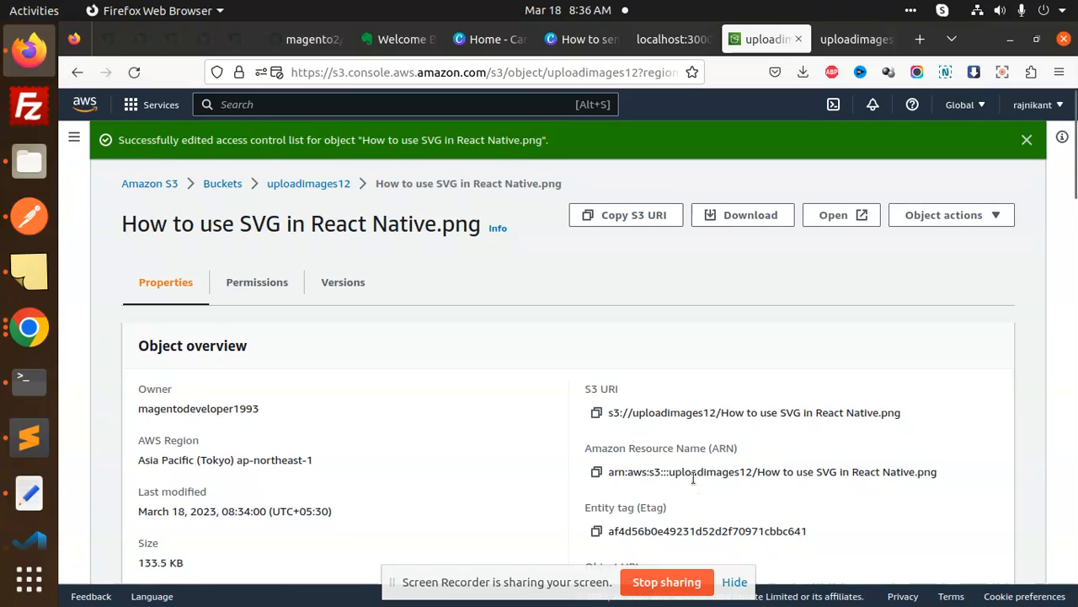
scroll("down", 3)
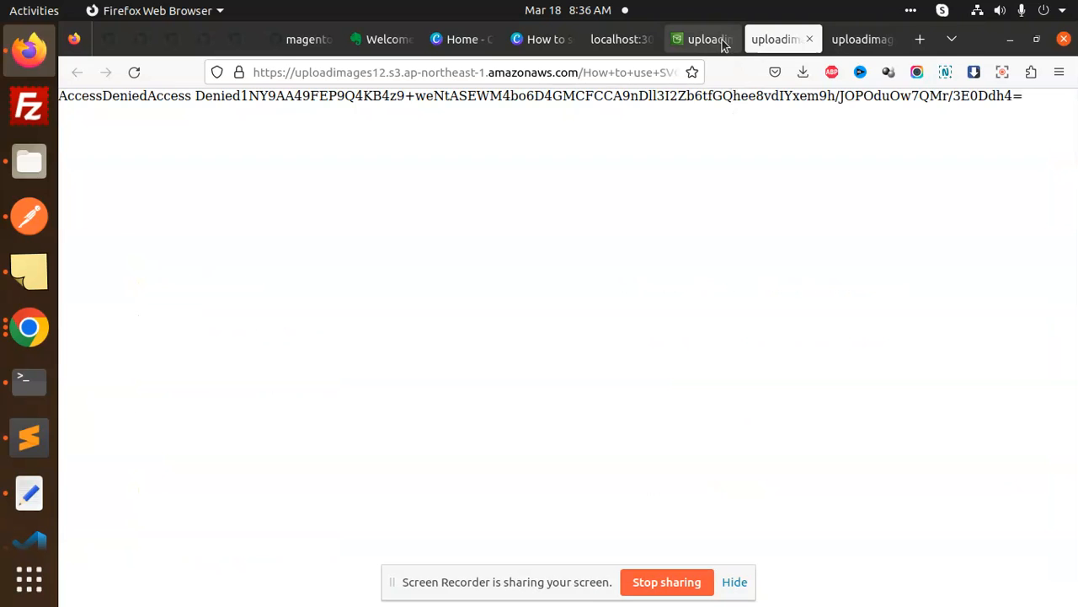
Return to the image's console page and scroll through its access settings.
left_click(702, 39)
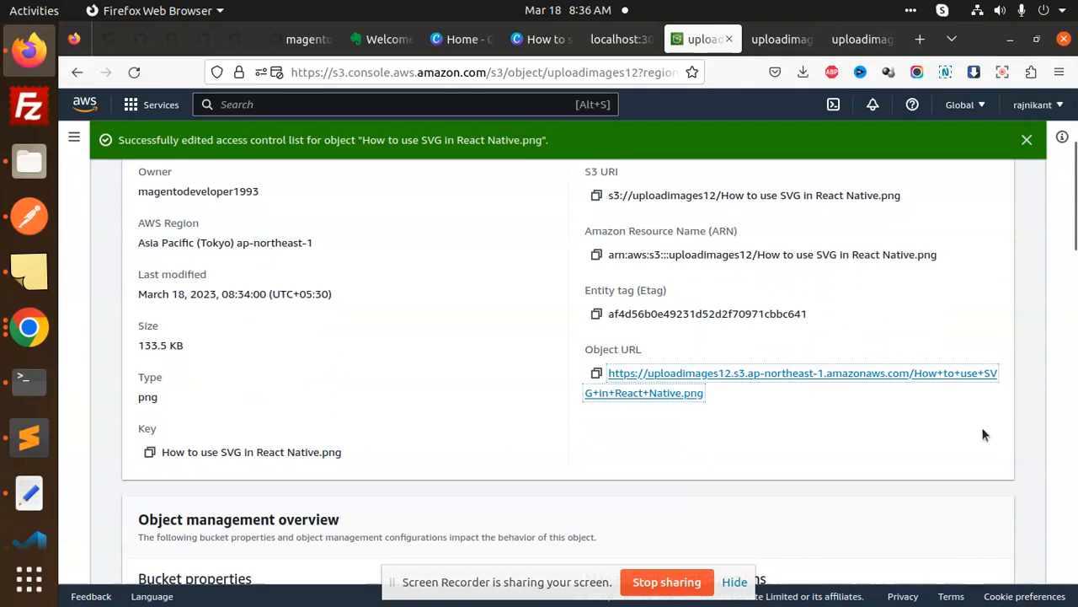
scroll("down", 3)
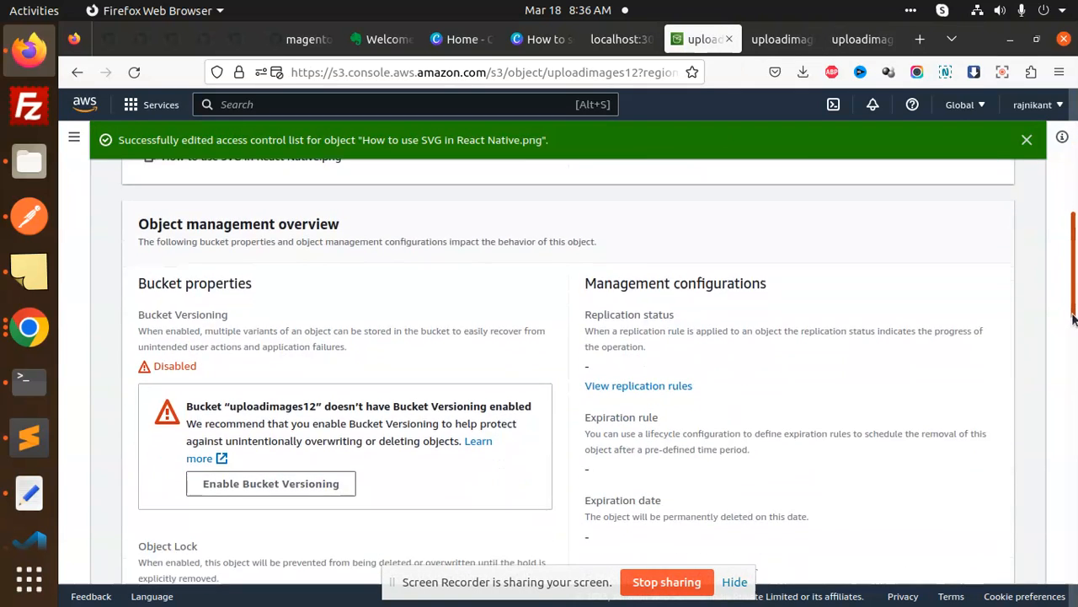
scroll("down", 3)
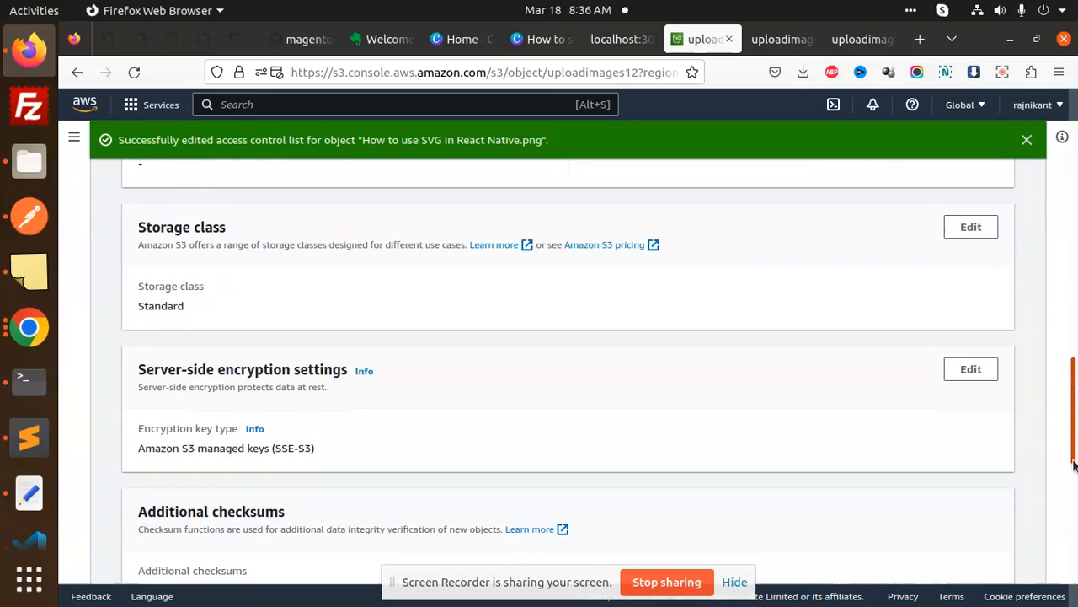
scroll("up", 3)
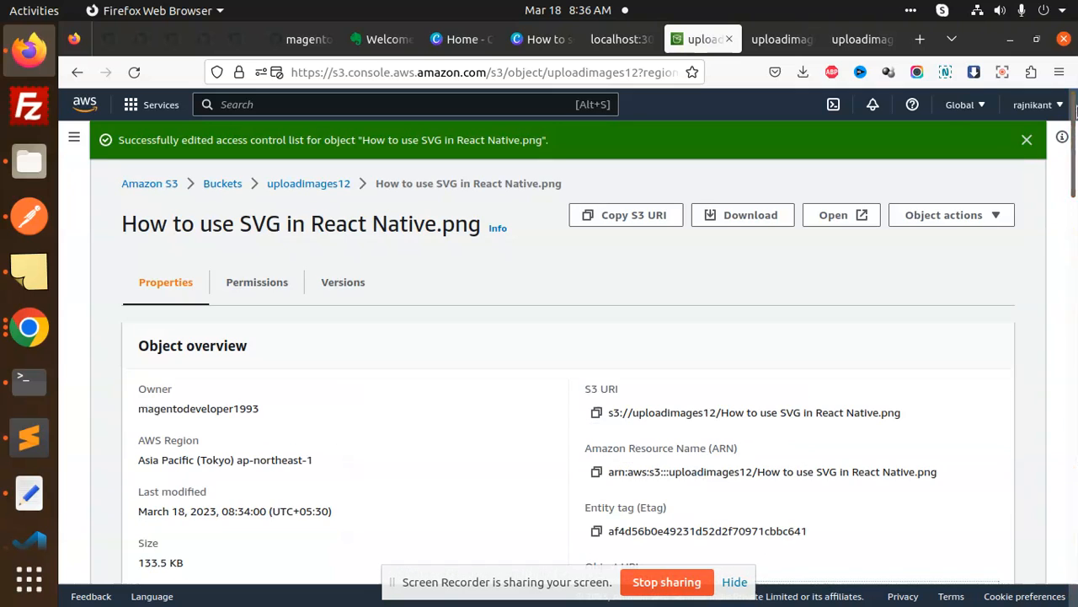
mouse_move(198, 244)
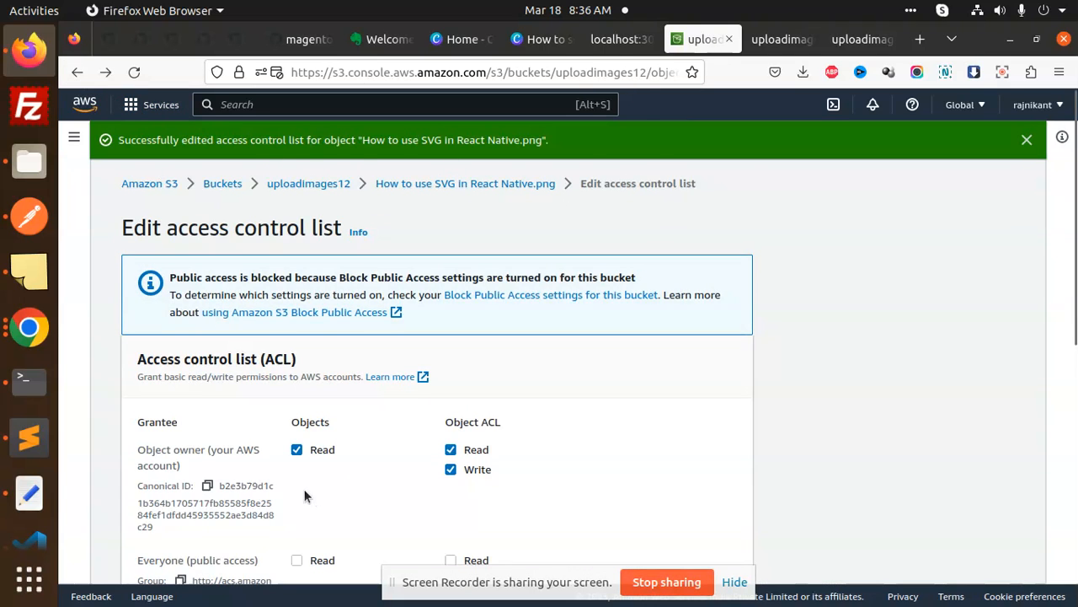
scroll("down", 3)
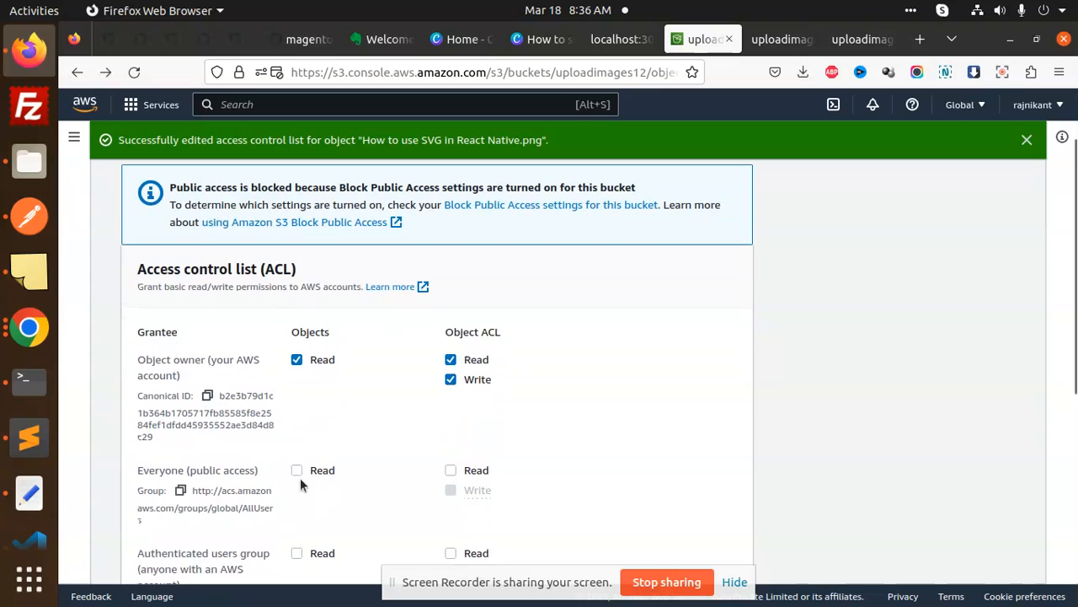
mouse_move(390, 463)
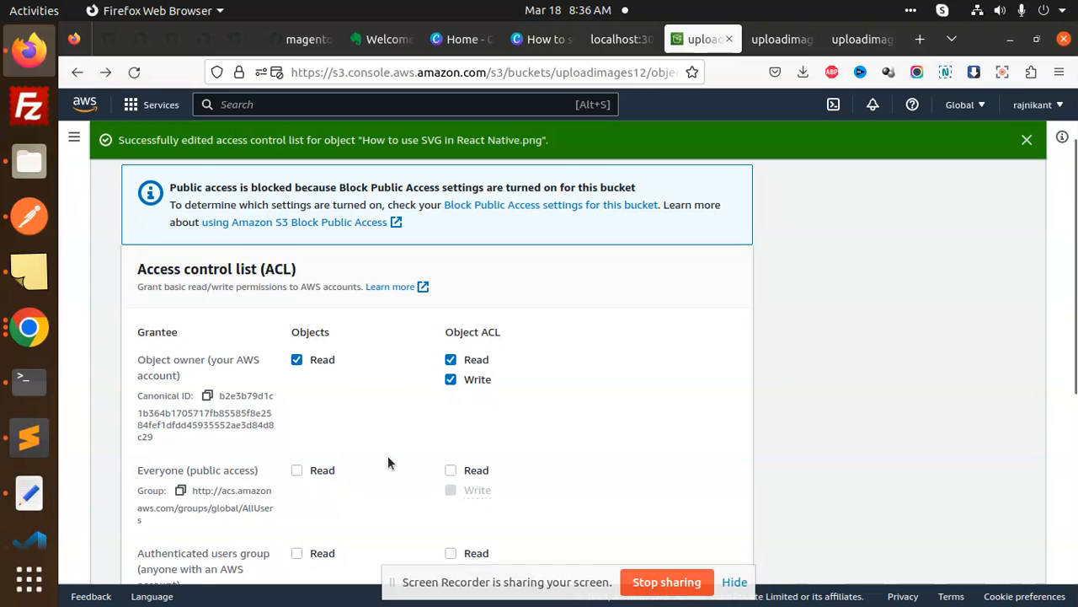
mouse_move(550, 376)
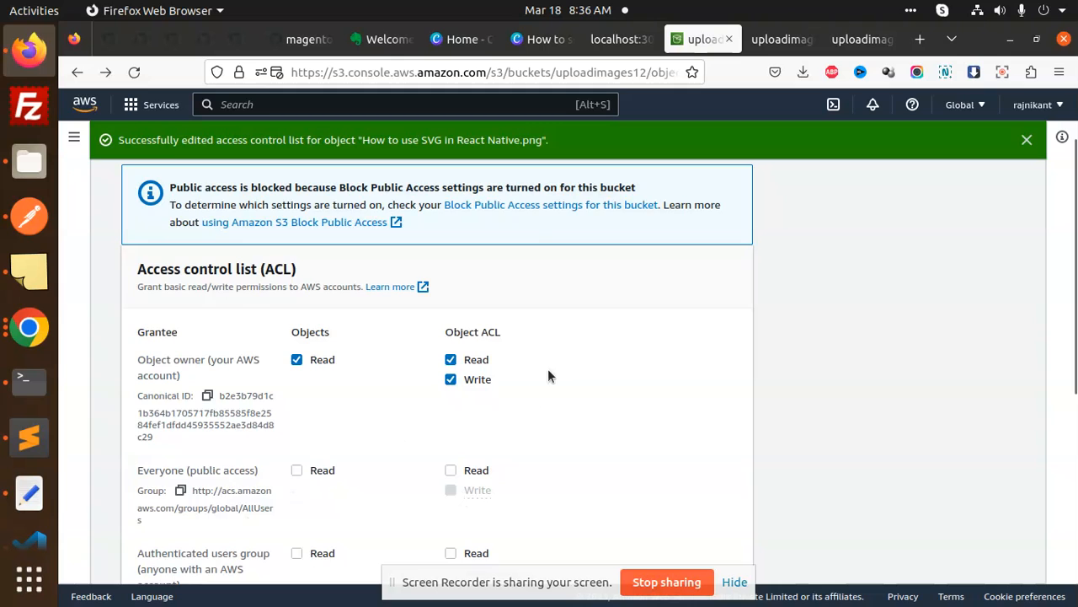
scroll("down", 3)
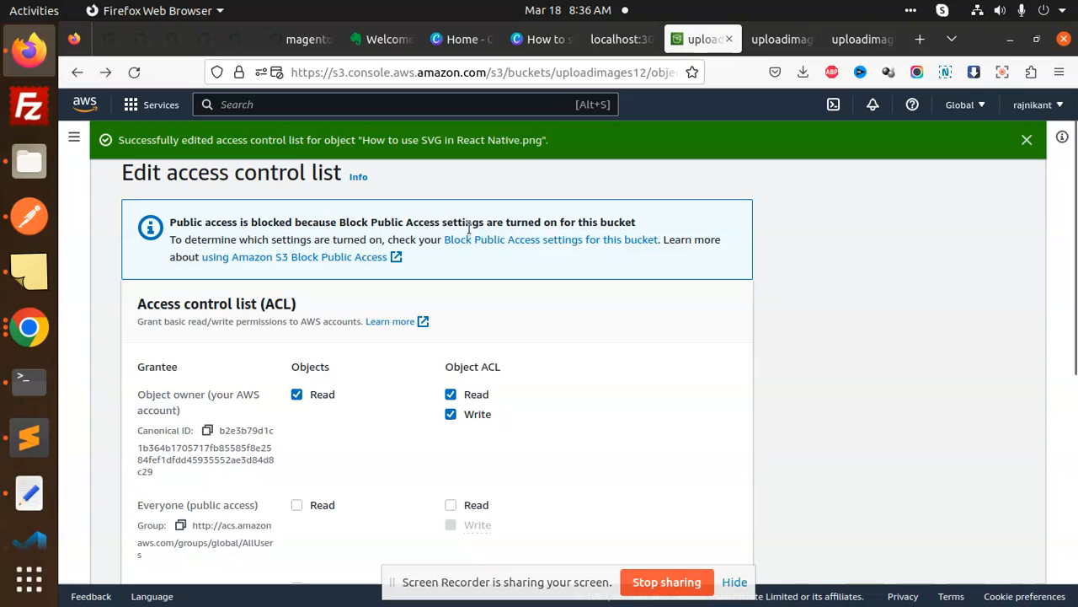
mouse_move(644, 230)
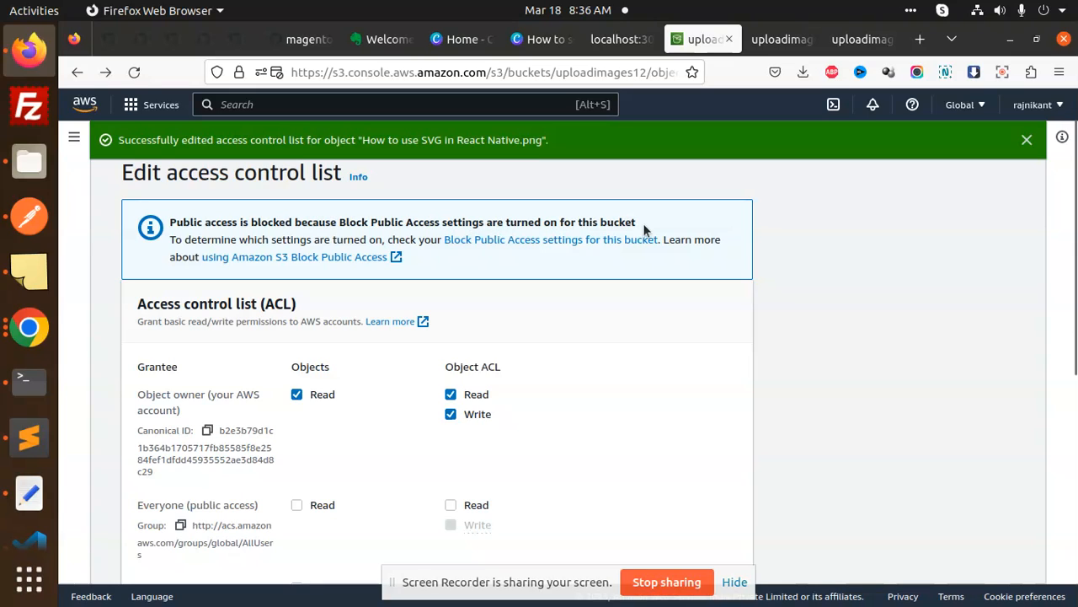
mouse_move(577, 244)
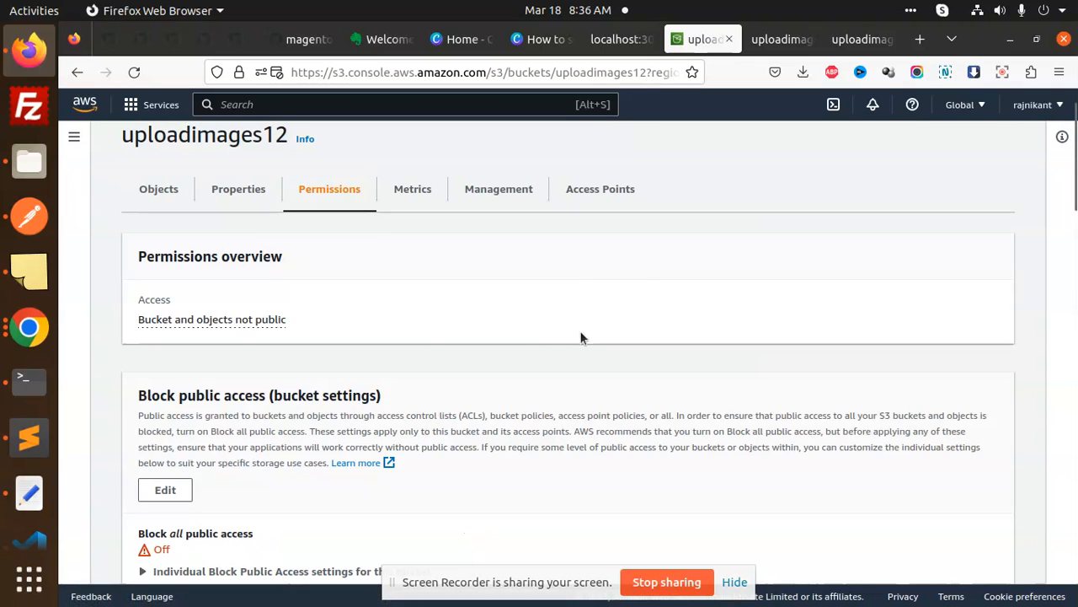
Clear all Block Public Access settings on uploadimages12, save, and confirm by typing 'confirm'.
left_click(211, 320)
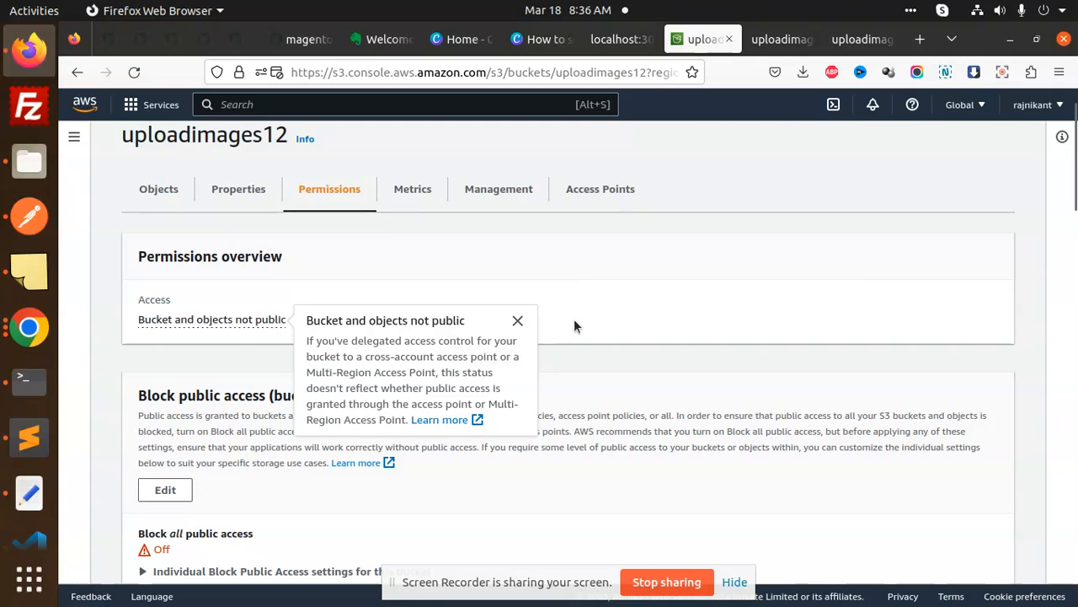
left_click(165, 489)
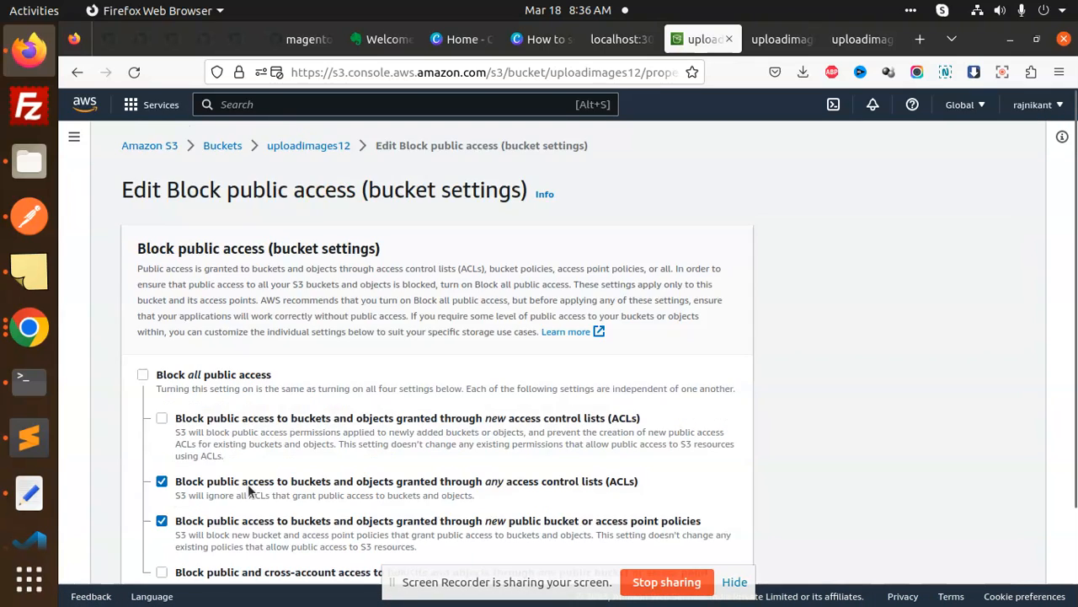
mouse_move(177, 479)
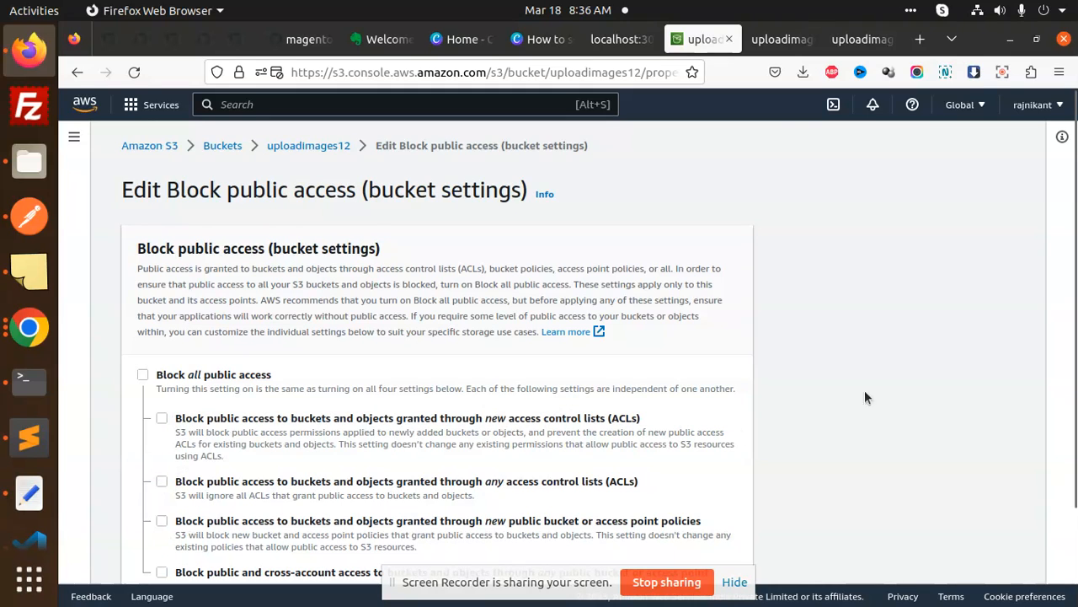
scroll("down", 3)
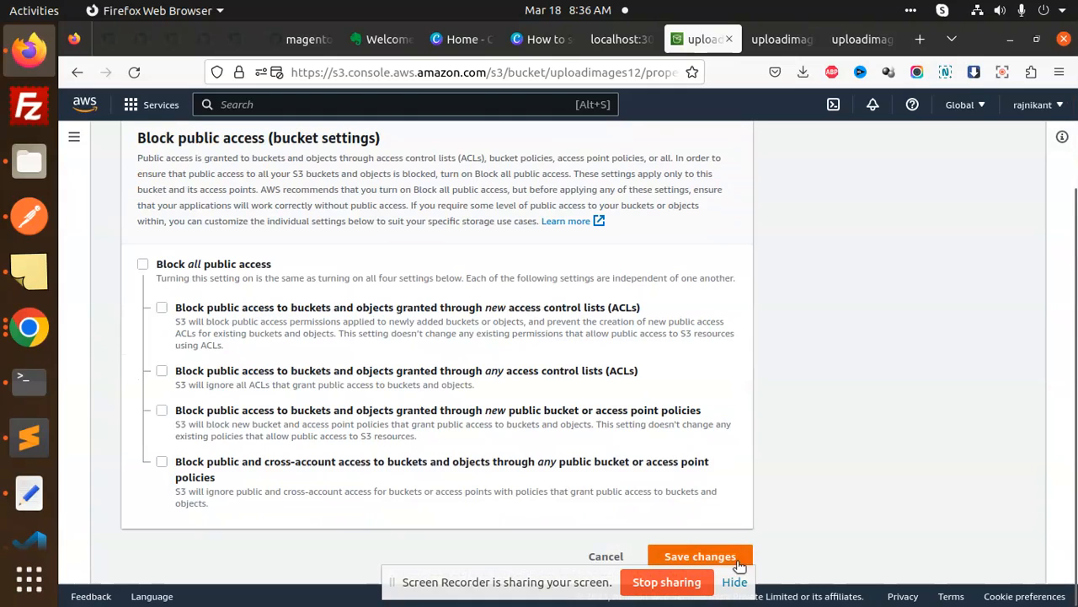
left_click(700, 556)
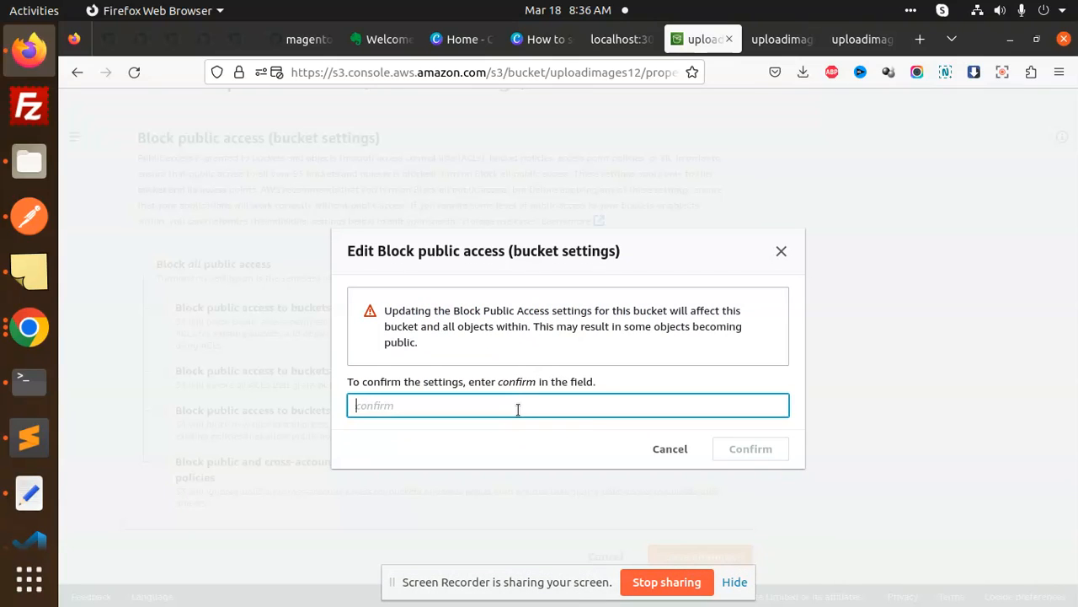
type("confirm")
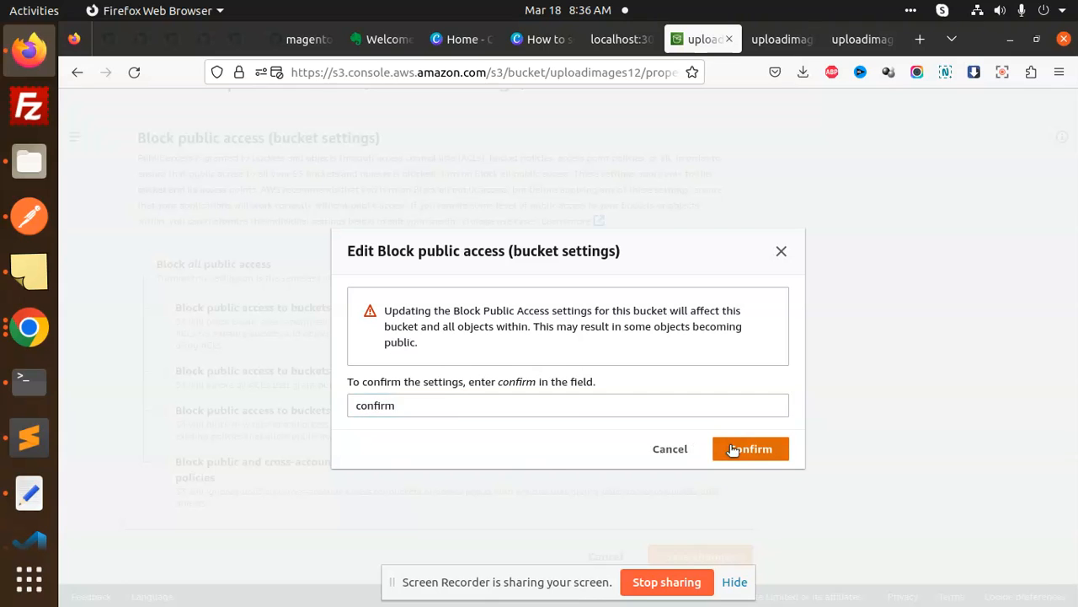
left_click(750, 448)
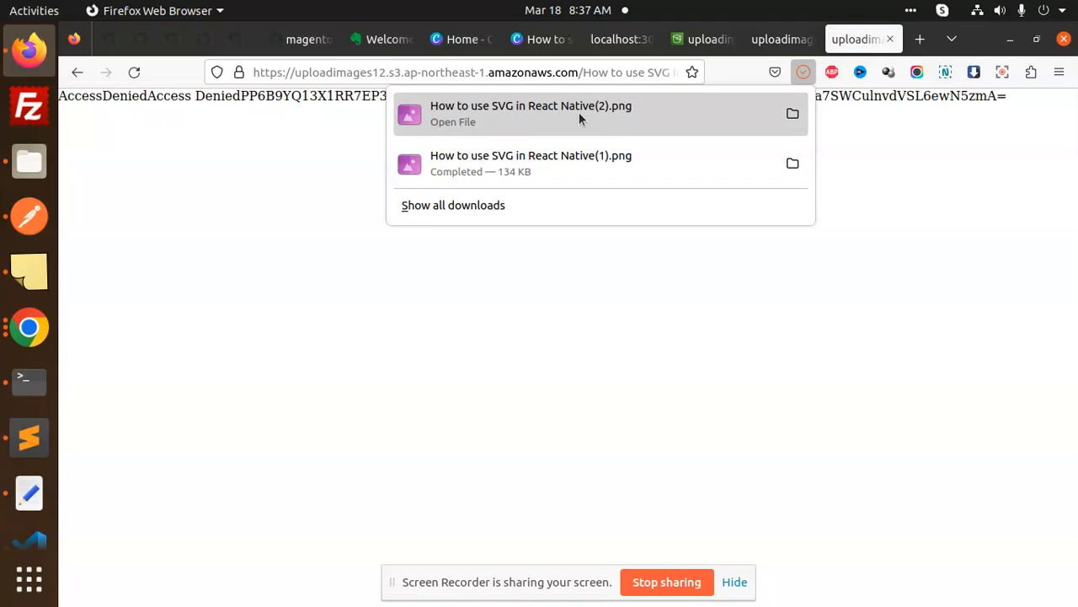
Leave the S3 object tabs for the bucket's object list, then bring up the terminal running Nest.
left_click(704, 39)
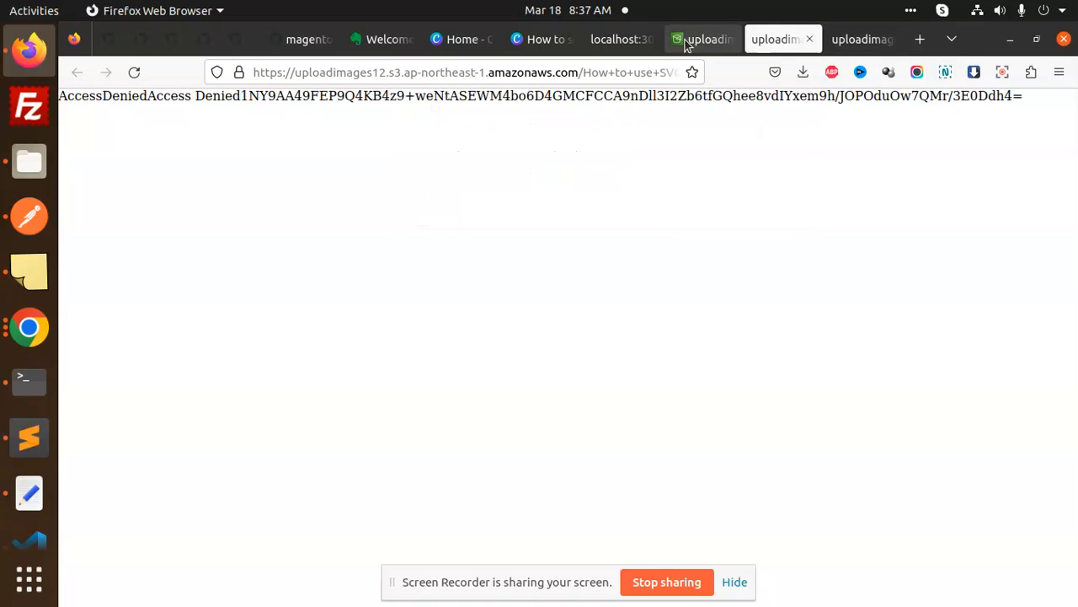
left_click(703, 38)
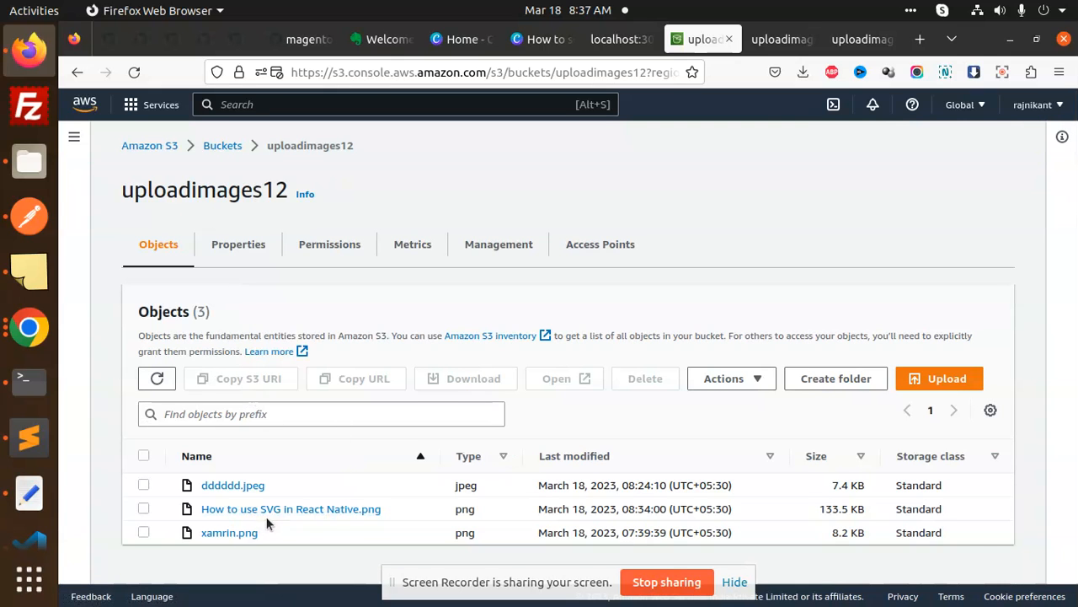
left_click(27, 374)
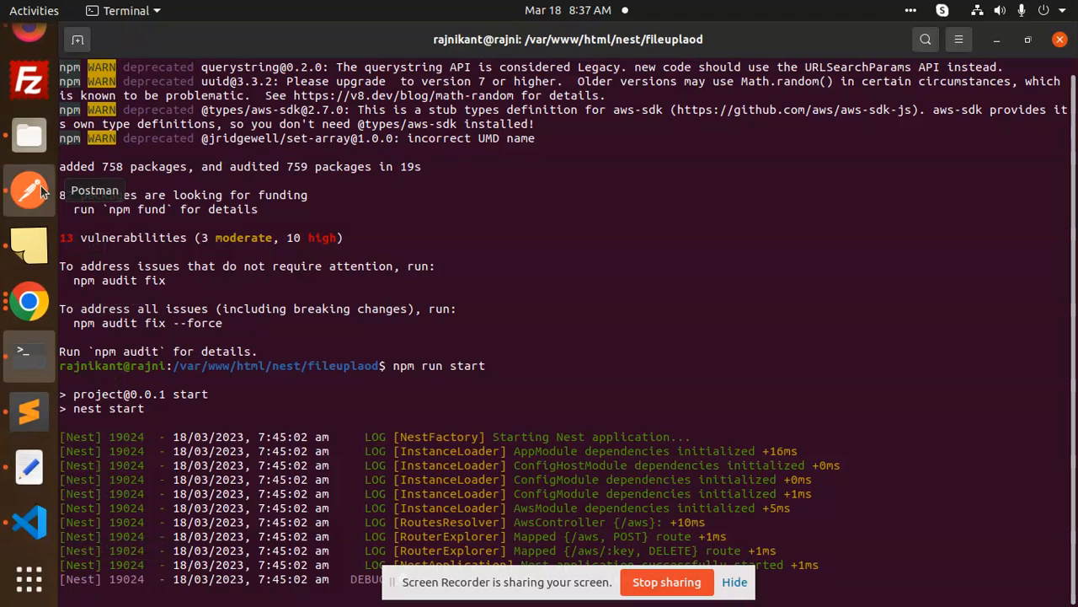
Bring up Postman's 201 Created POST /aws response to pick out the image's S3 Location URL.
left_click(29, 190)
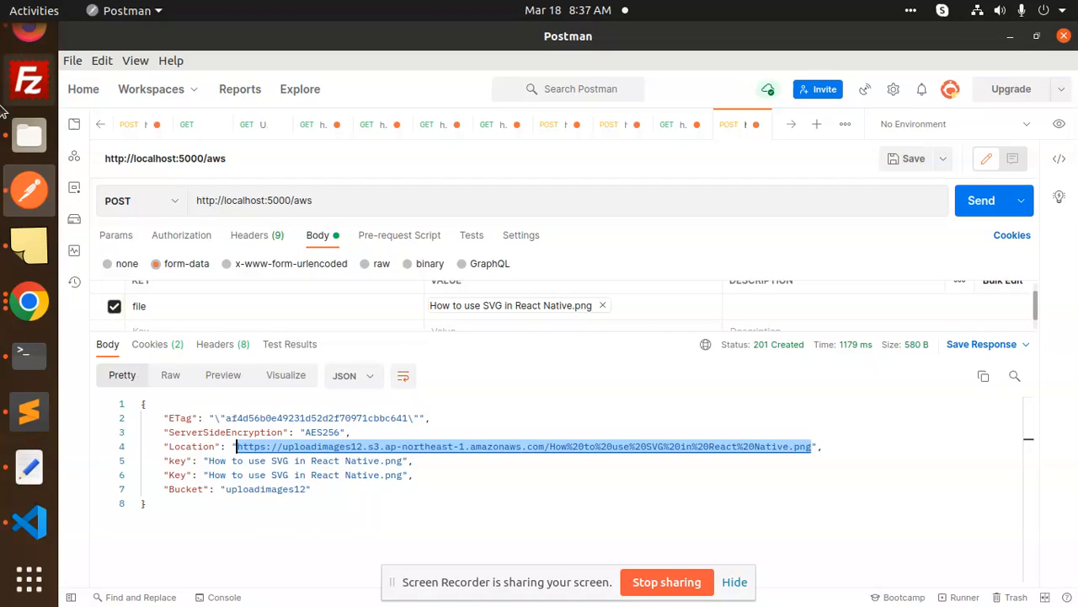
mouse_move(25, 46)
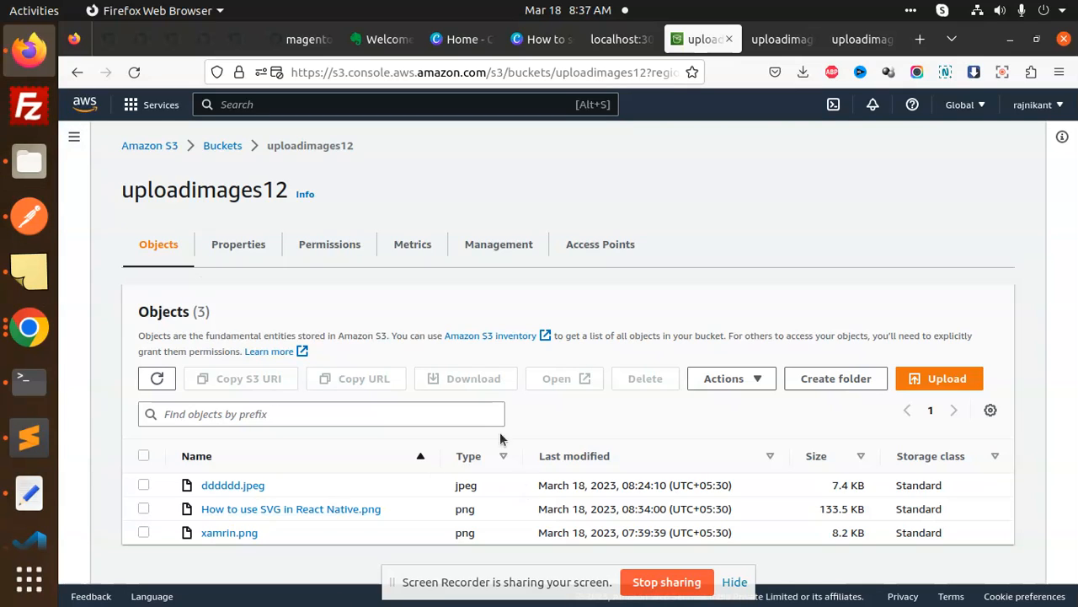
mouse_move(612, 437)
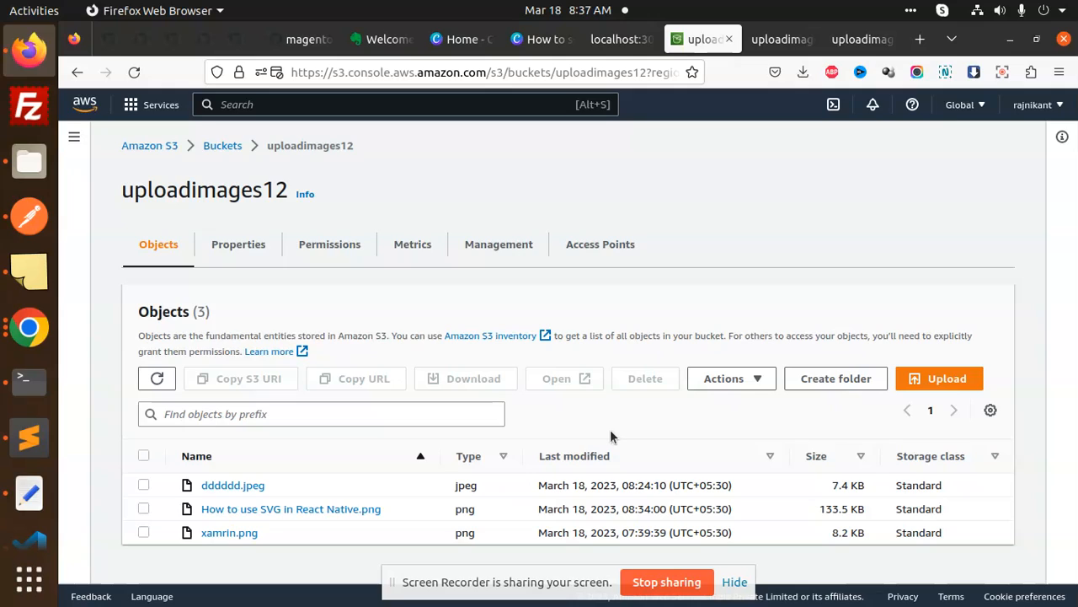
mouse_move(655, 551)
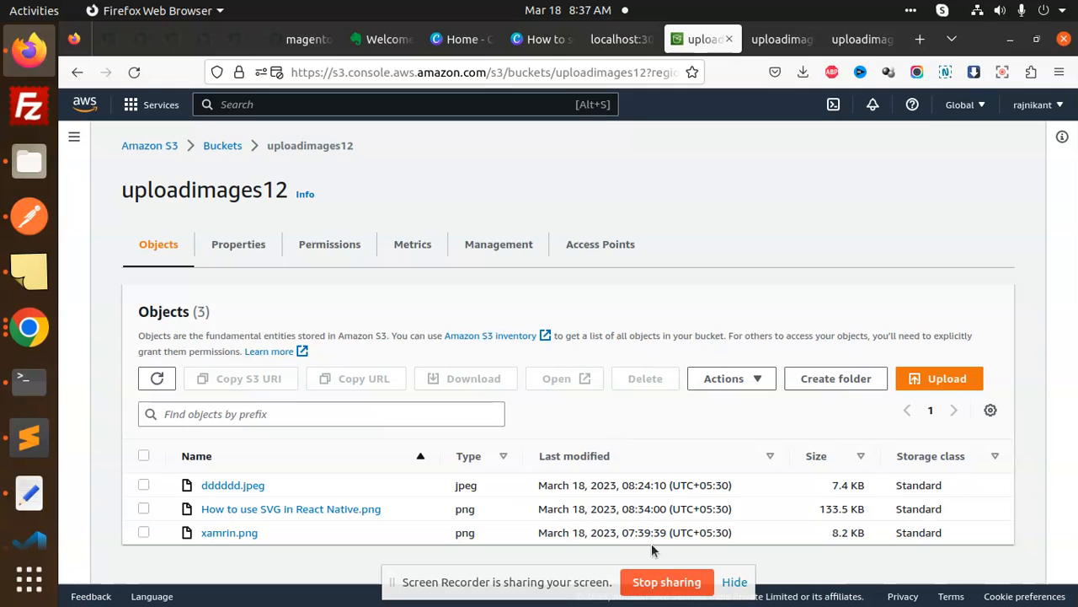